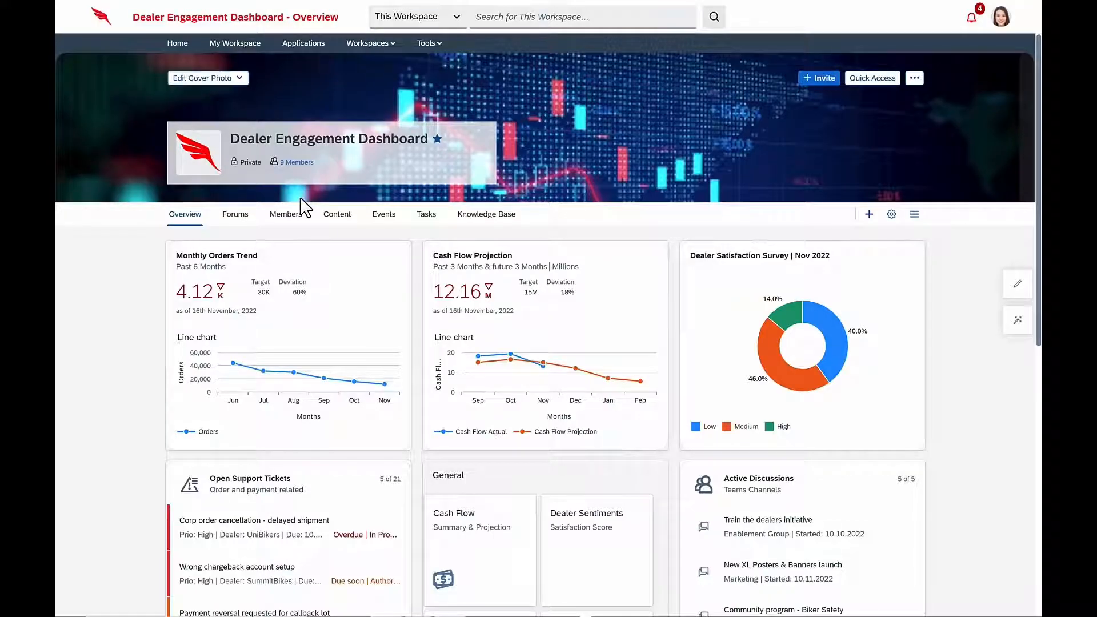
mouse_move(329, 153)
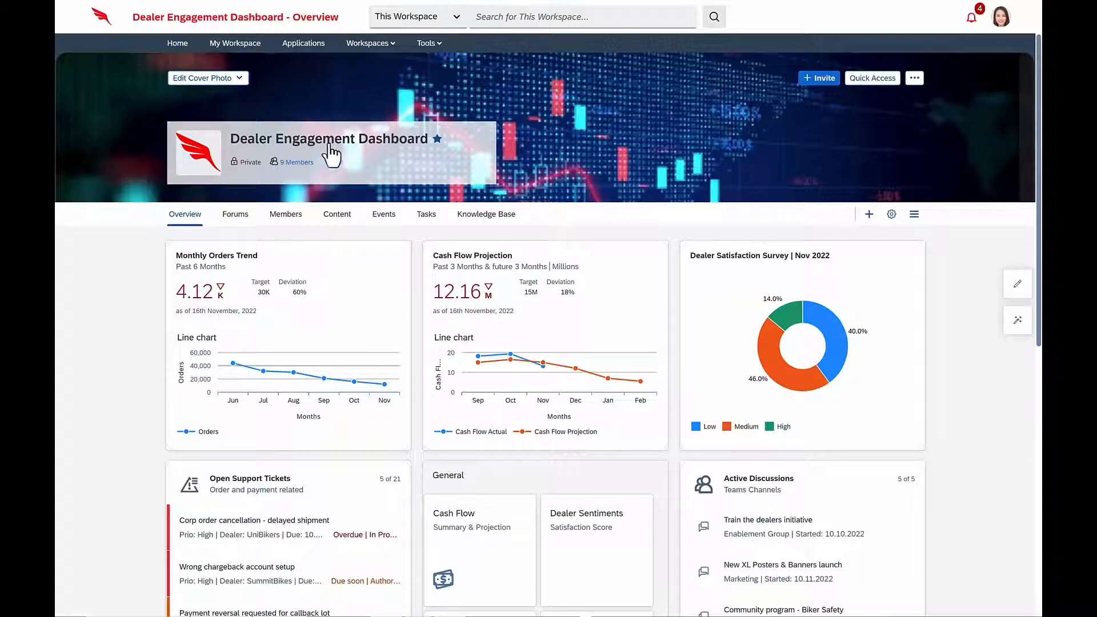
mouse_move(401, 157)
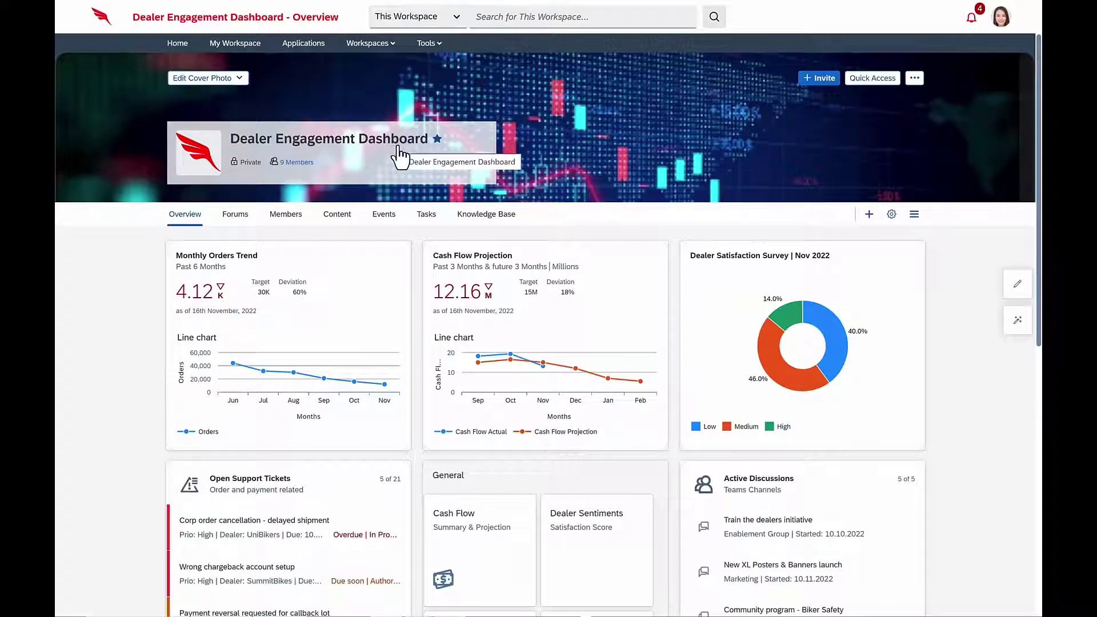
Open the Forums' 'Ideas to improve cash flow' topic and its Accelerated Payment Discount Program idea.
scroll(down, 3)
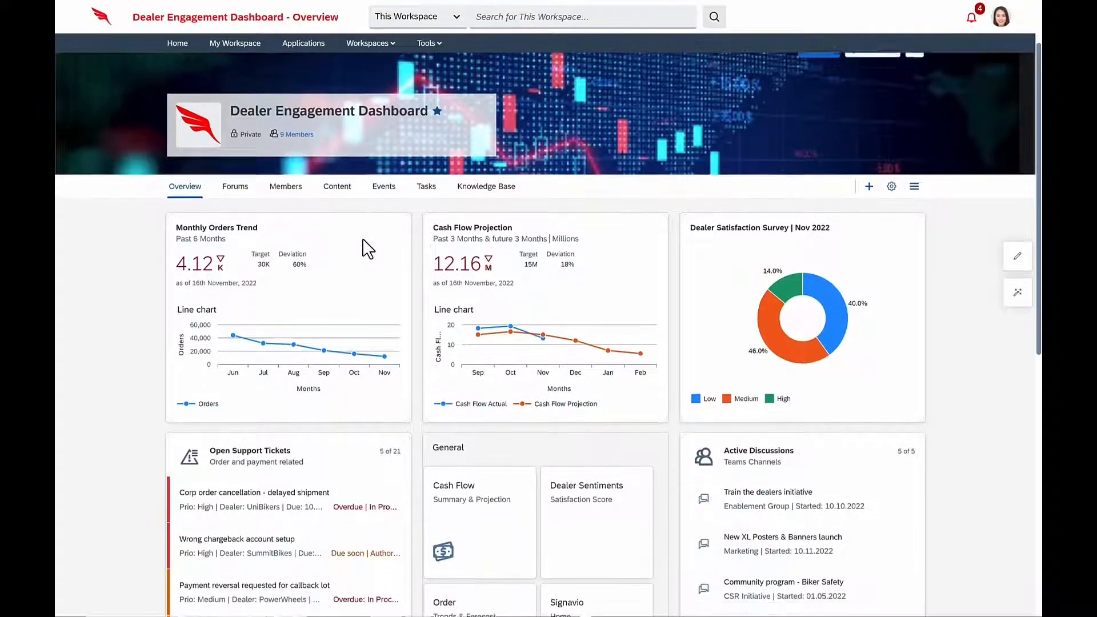
scroll(down, 3)
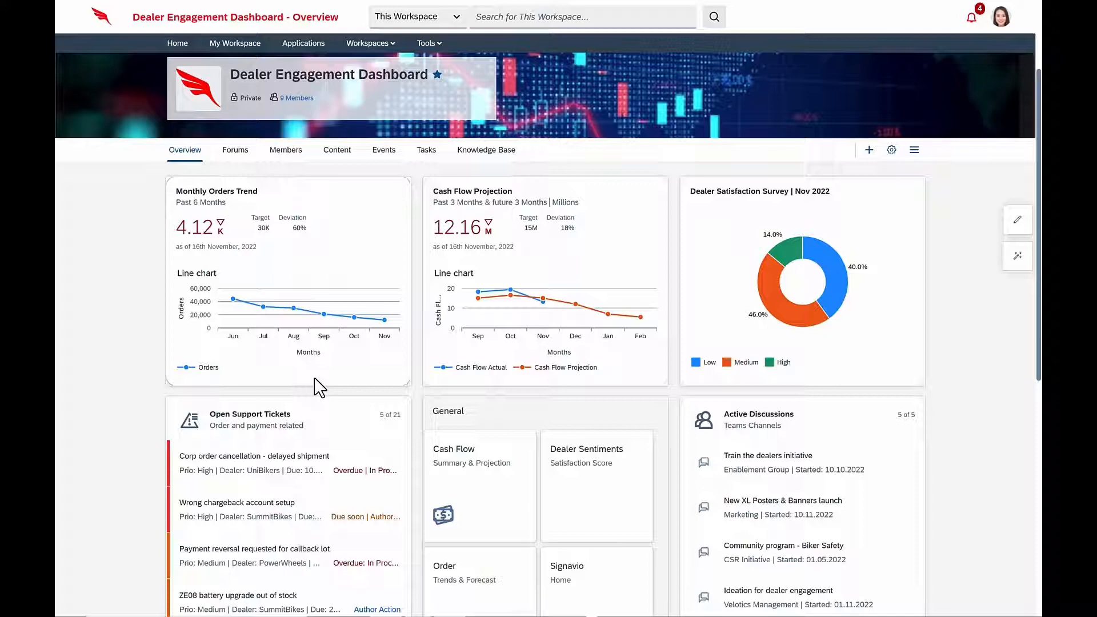
mouse_move(237, 237)
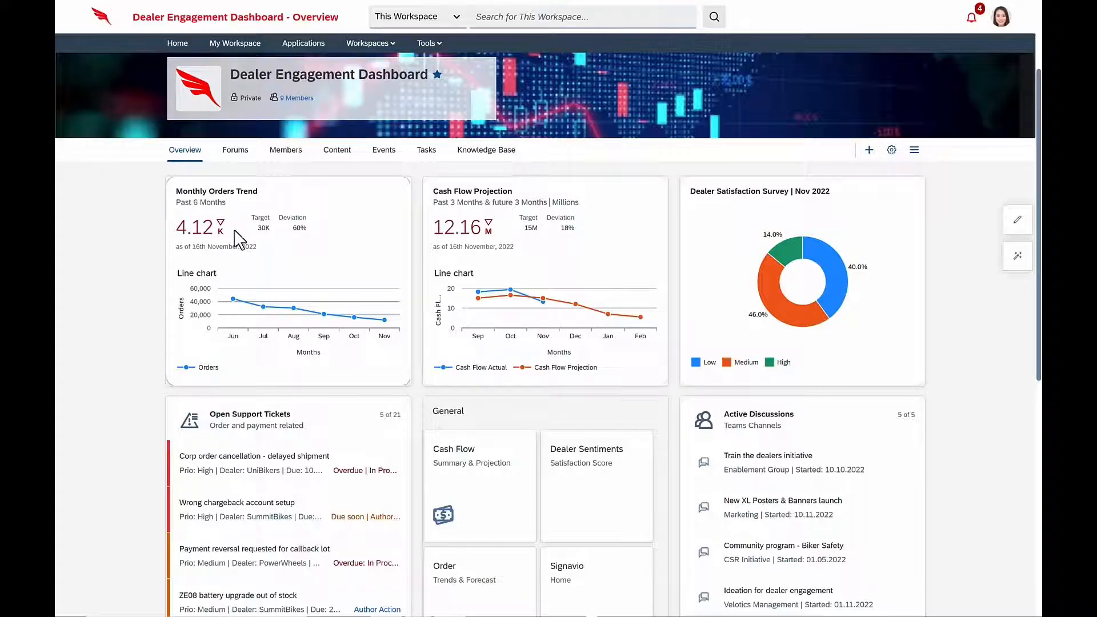
mouse_move(240, 207)
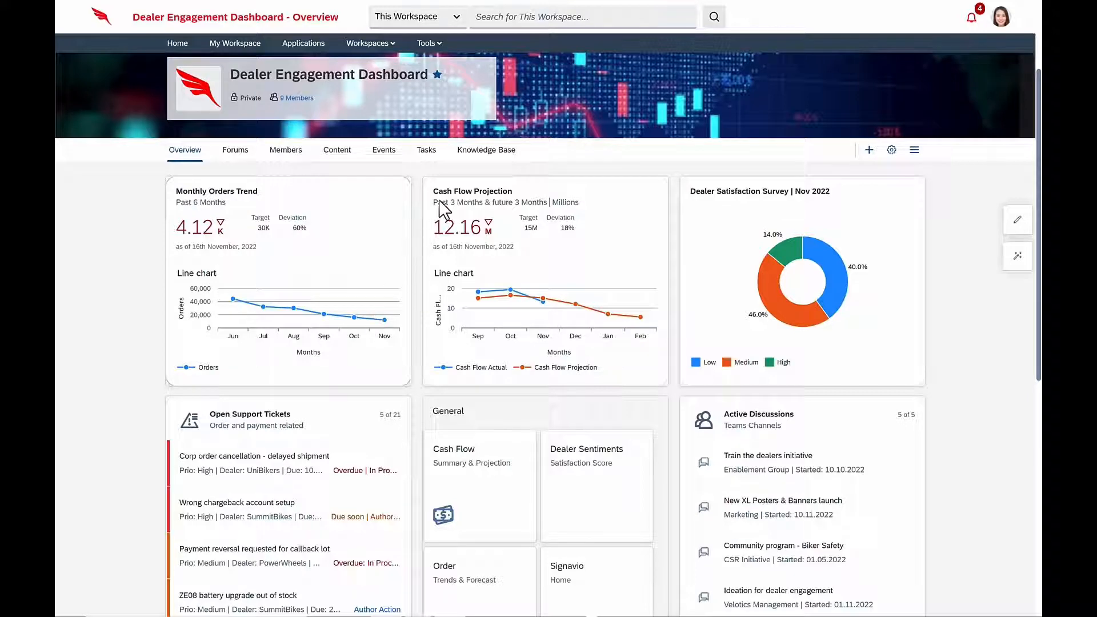
mouse_move(611, 329)
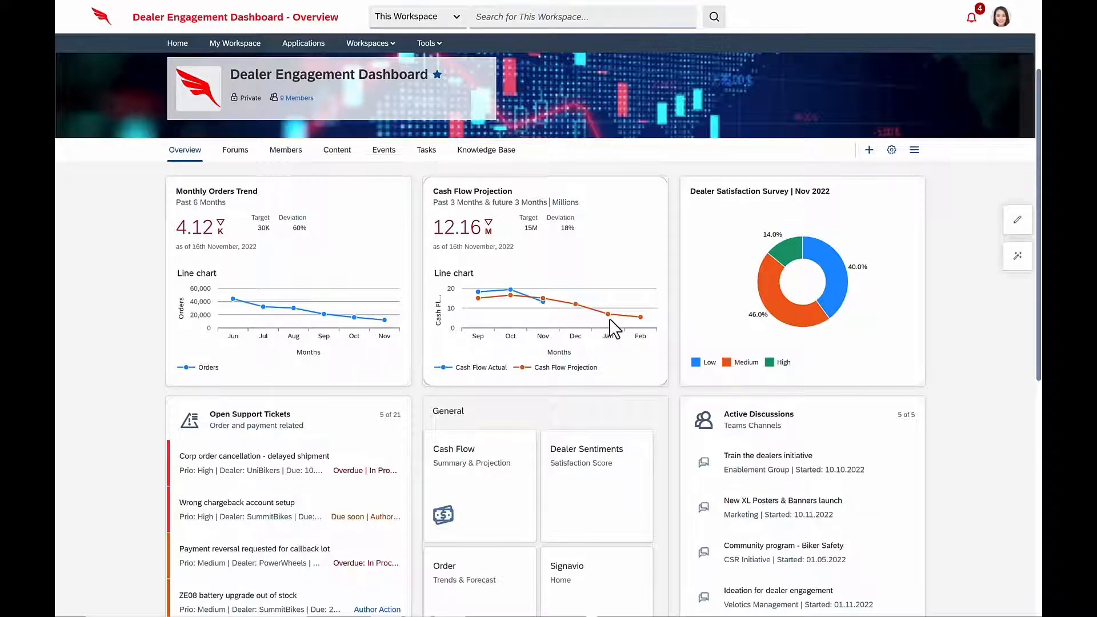
mouse_move(831, 269)
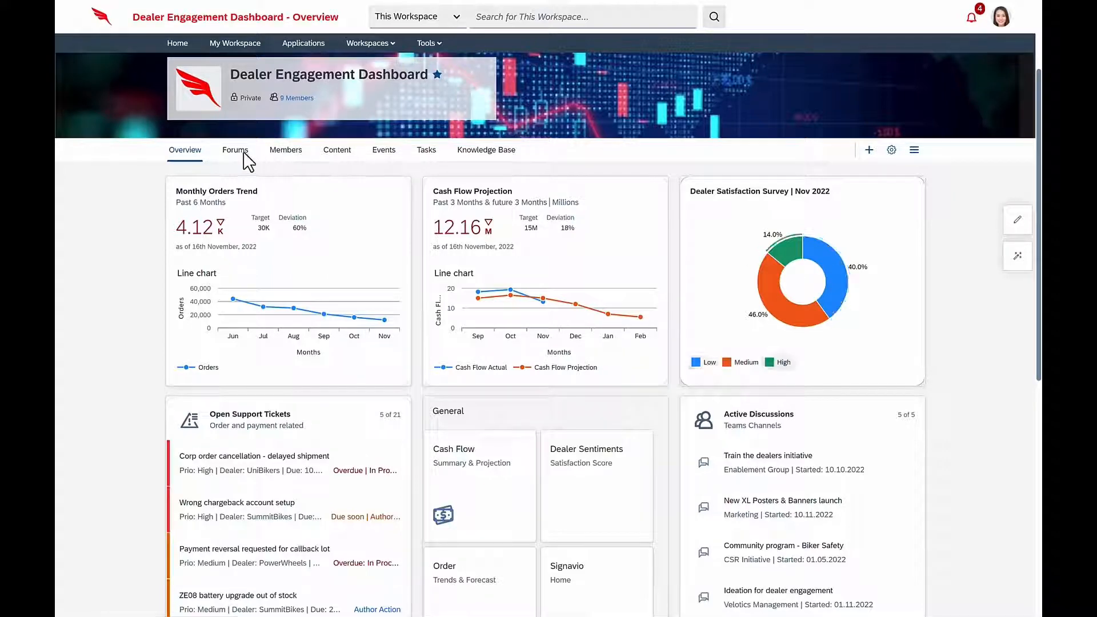
click(236, 149)
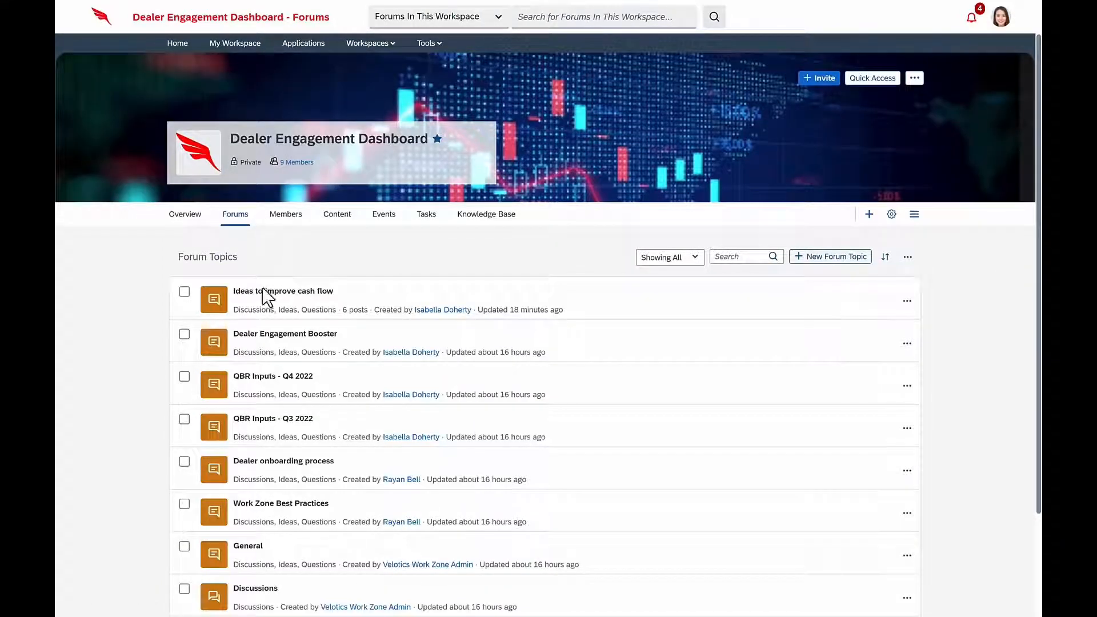
click(283, 291)
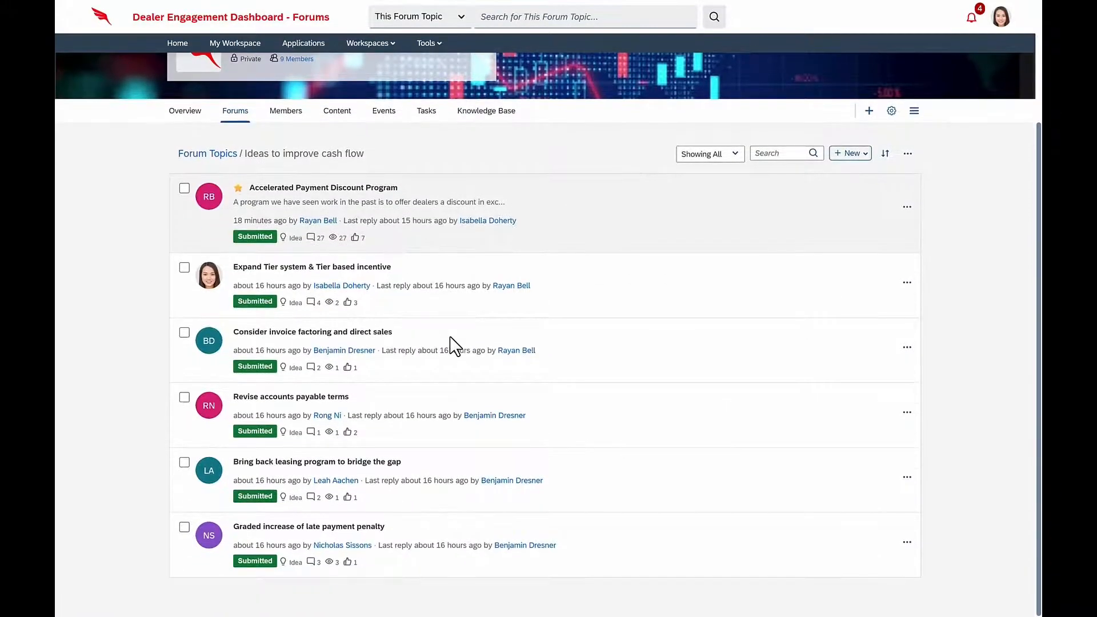
scroll(up, 3)
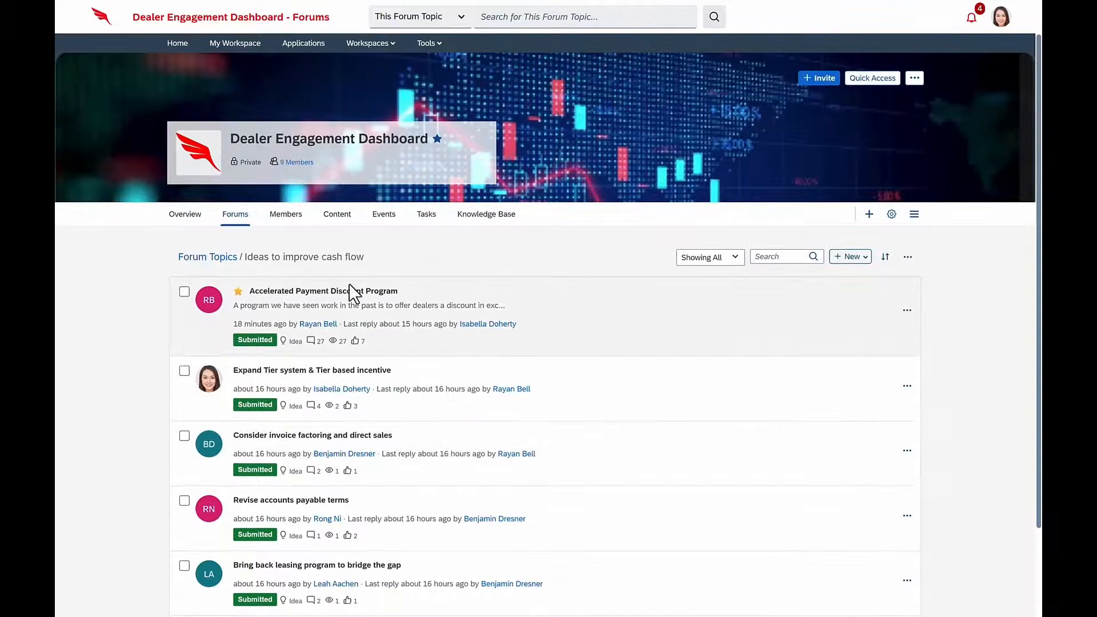
click(322, 291)
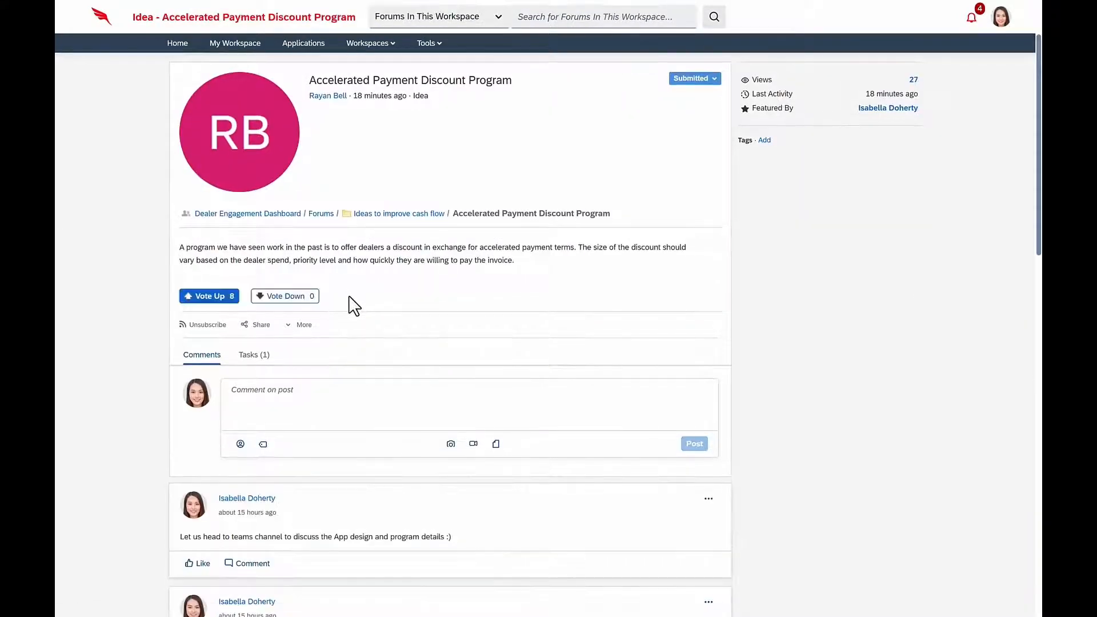
mouse_move(382, 272)
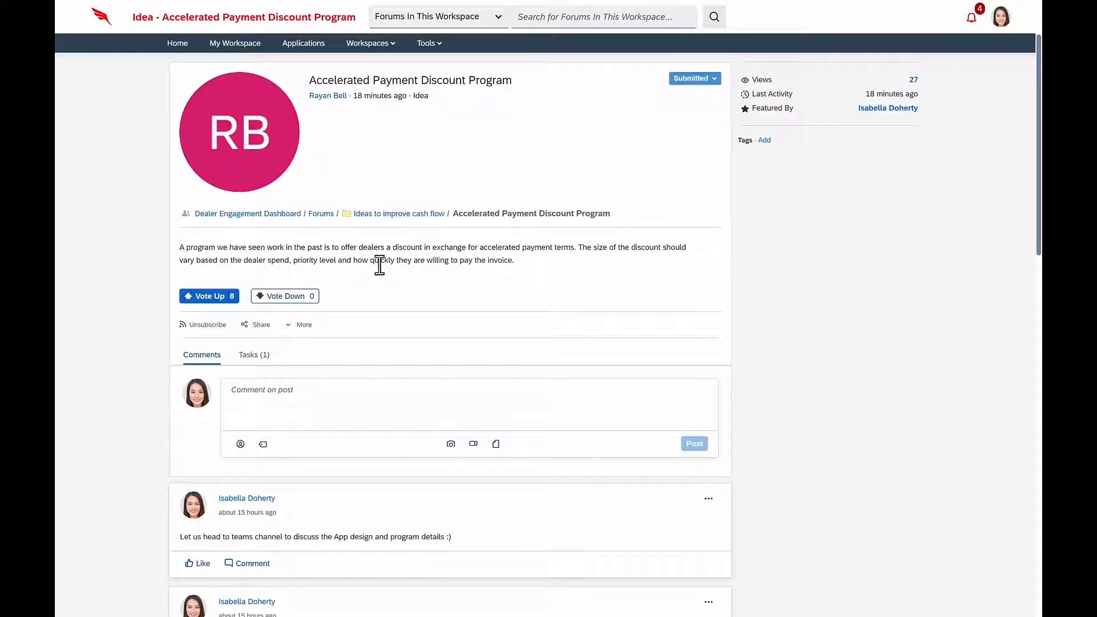
mouse_move(378, 256)
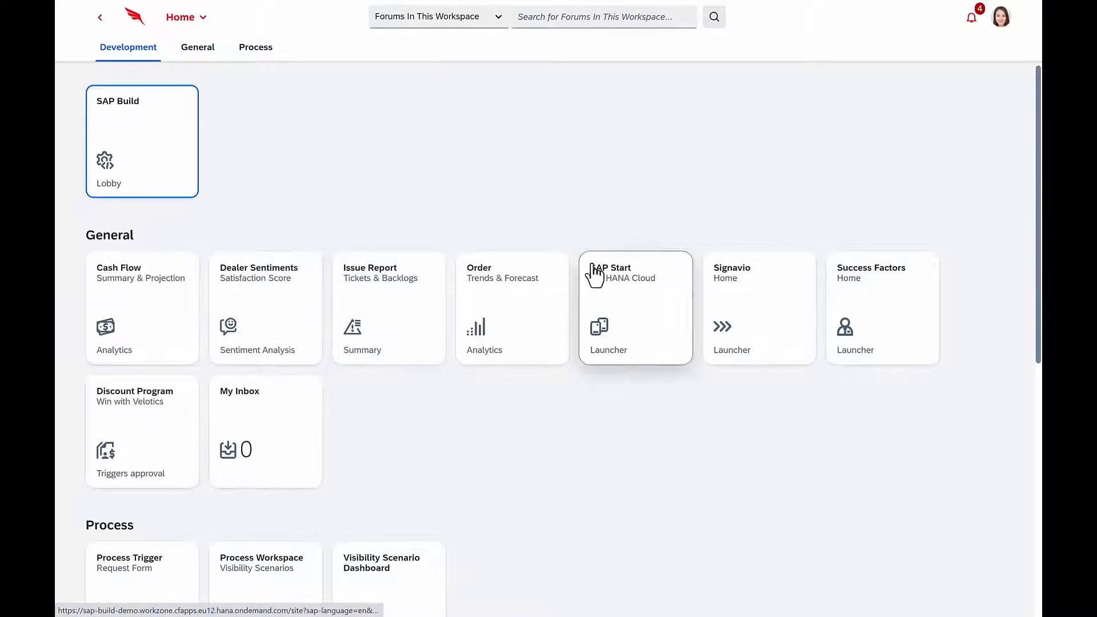
mouse_move(763, 295)
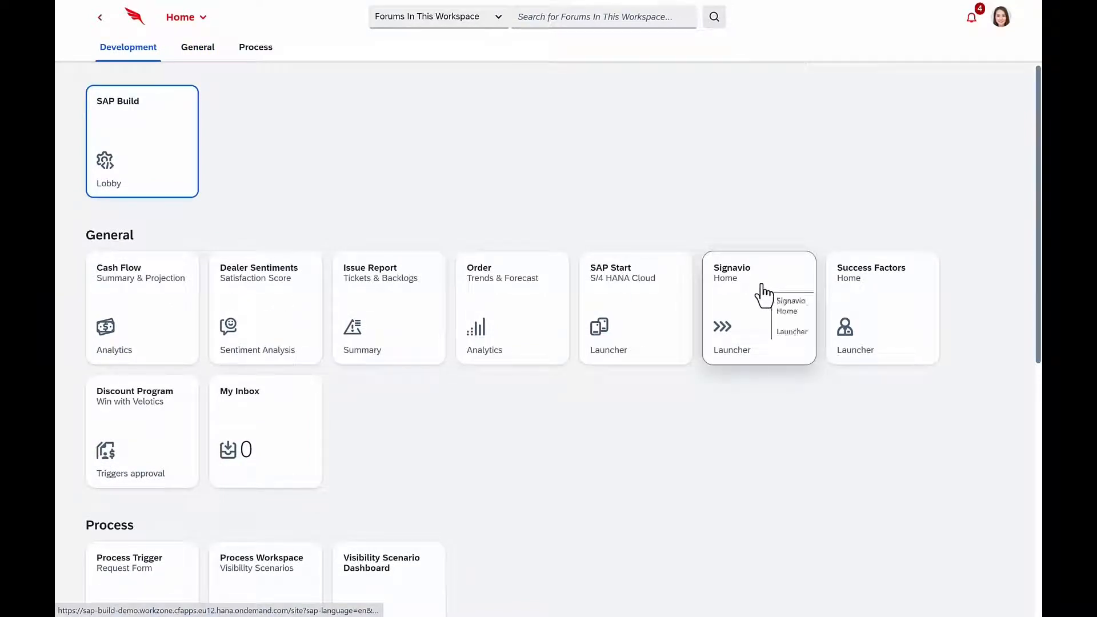
mouse_move(150, 164)
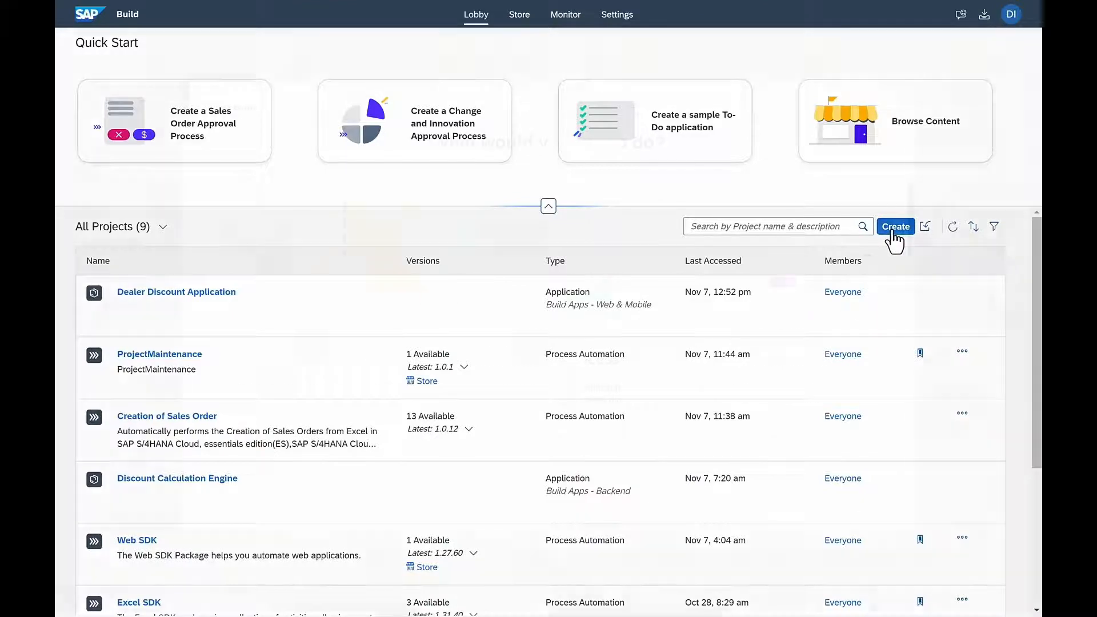
Start creating a new project from the SAP Build Lobby project list.
click(896, 226)
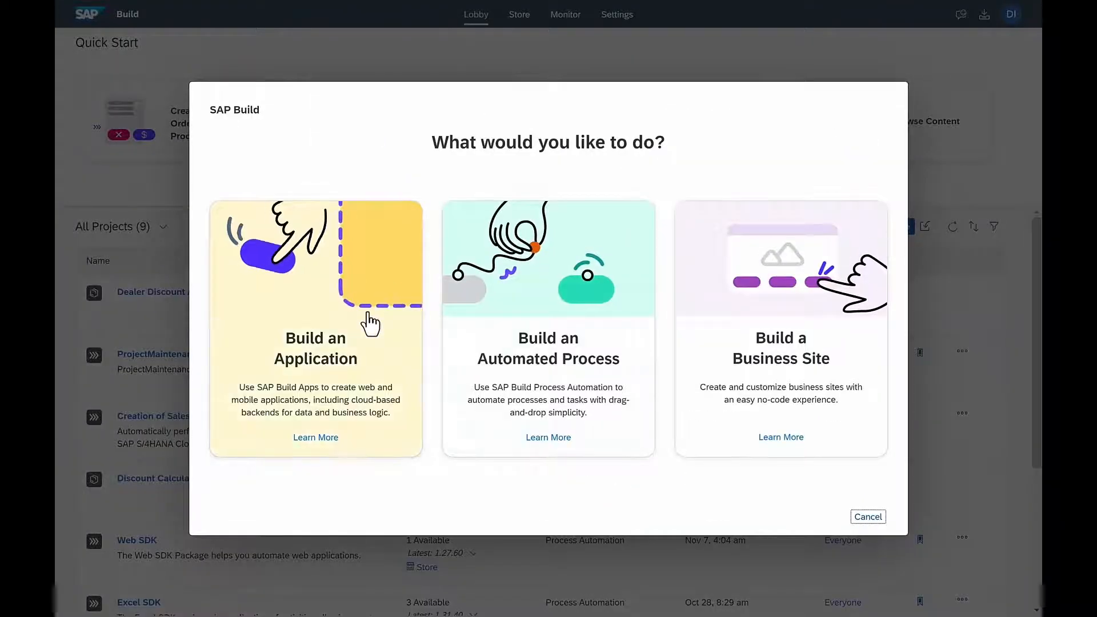
mouse_move(548, 328)
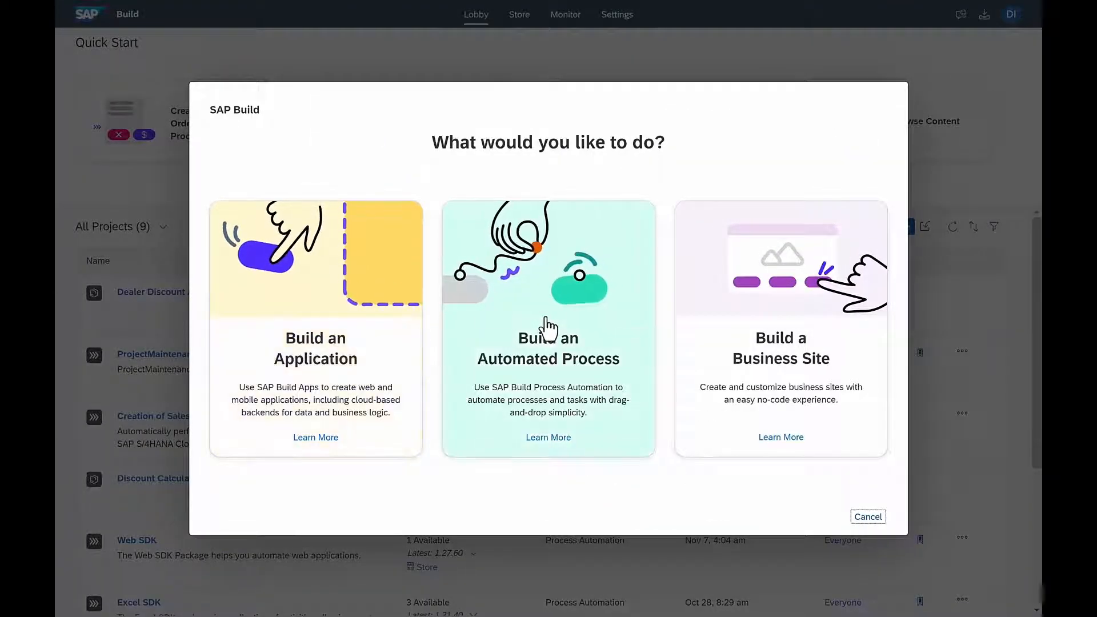
mouse_move(786, 328)
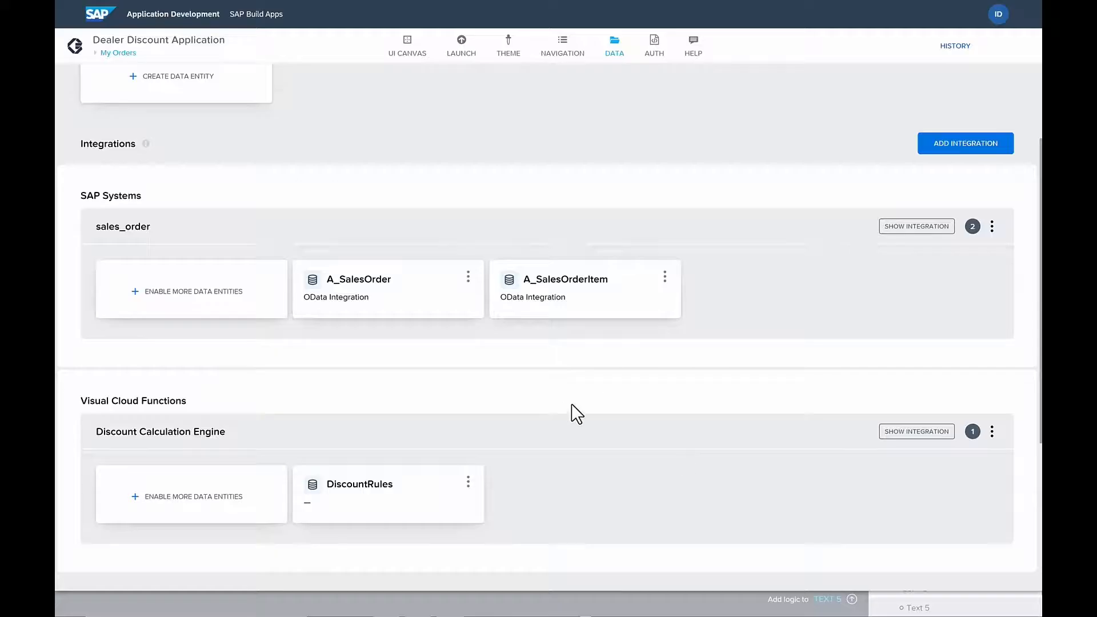
mouse_move(461, 360)
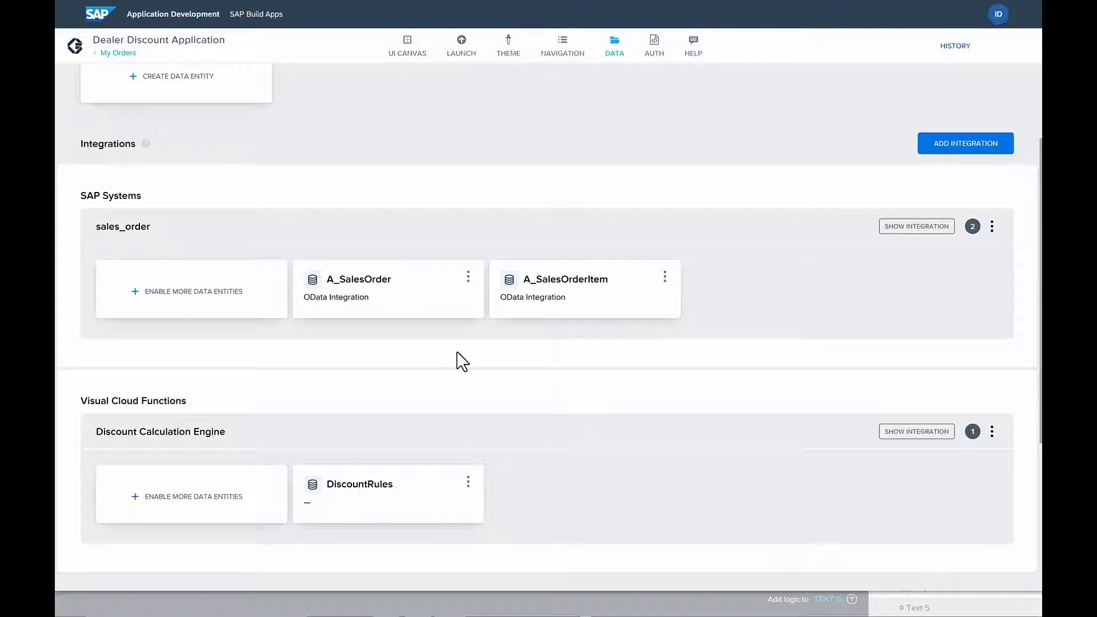
mouse_move(434, 312)
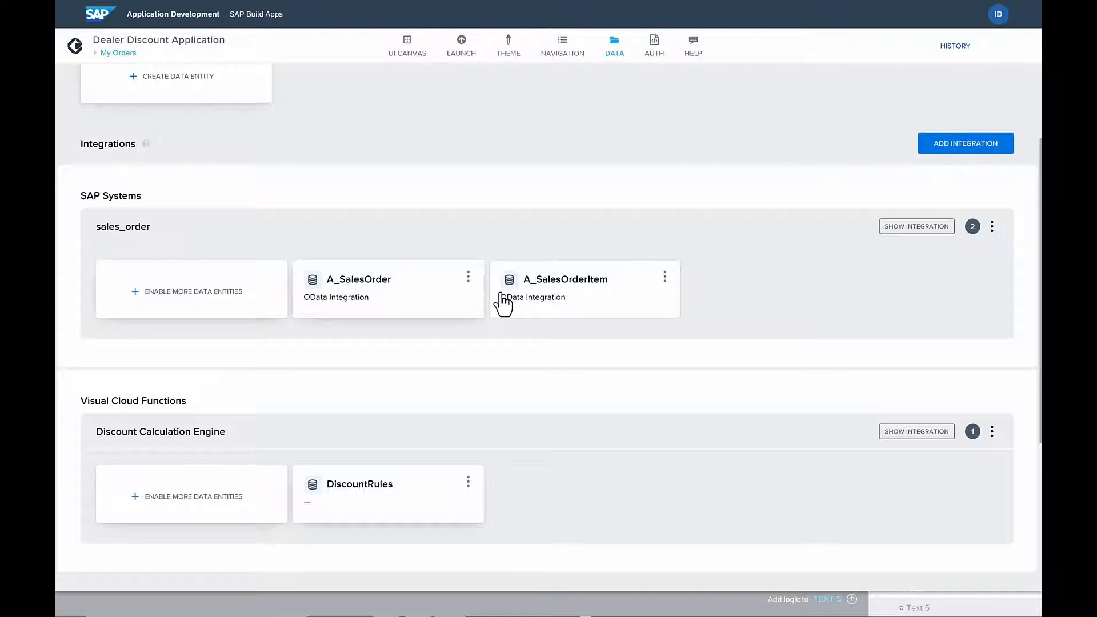
mouse_move(435, 299)
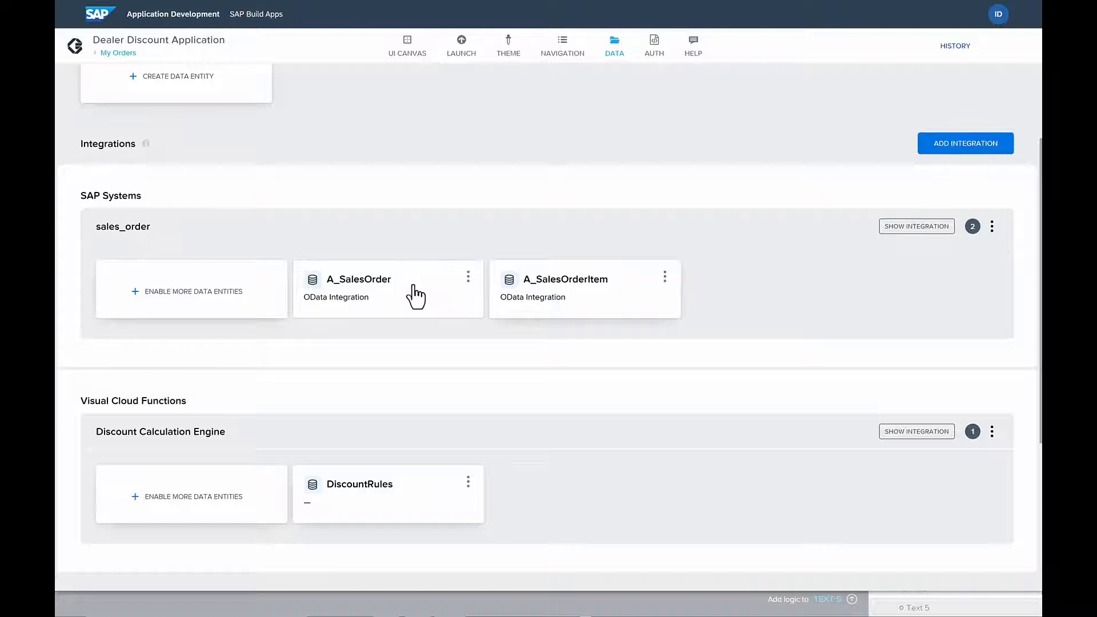
mouse_move(393, 297)
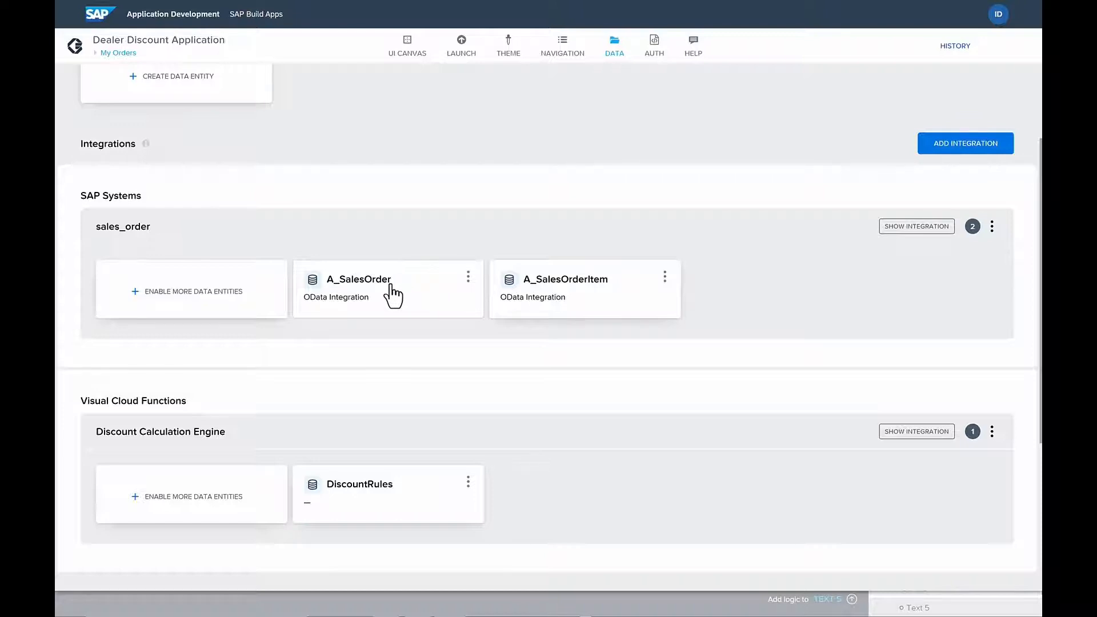
mouse_move(407, 43)
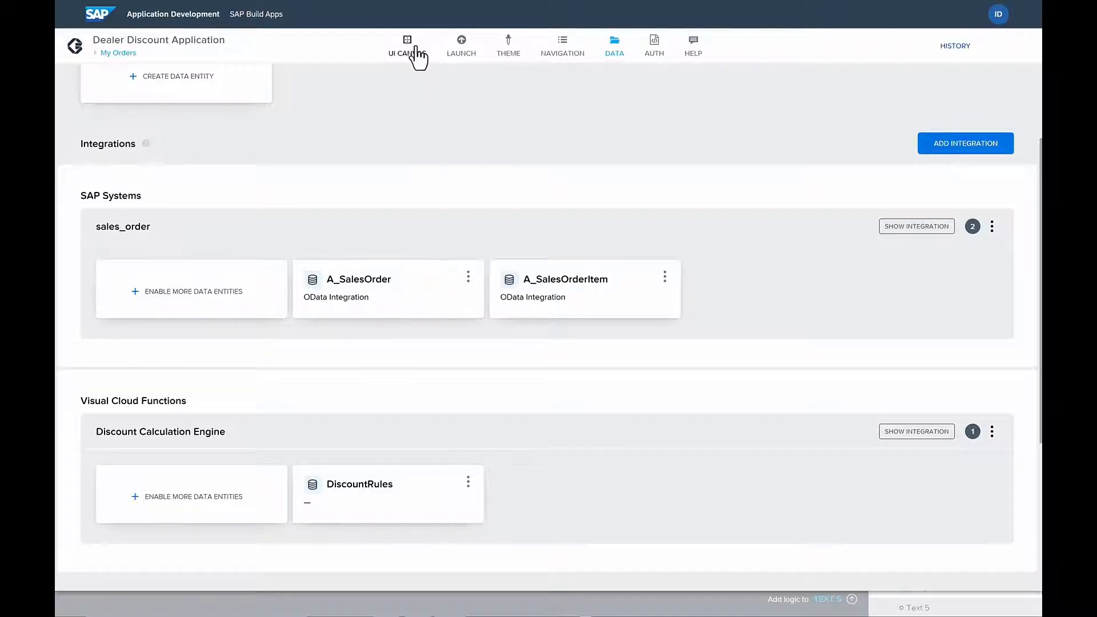
On the My Orders canvas, check the Original Amount text's binding to current.TotalNetAmount.
click(407, 45)
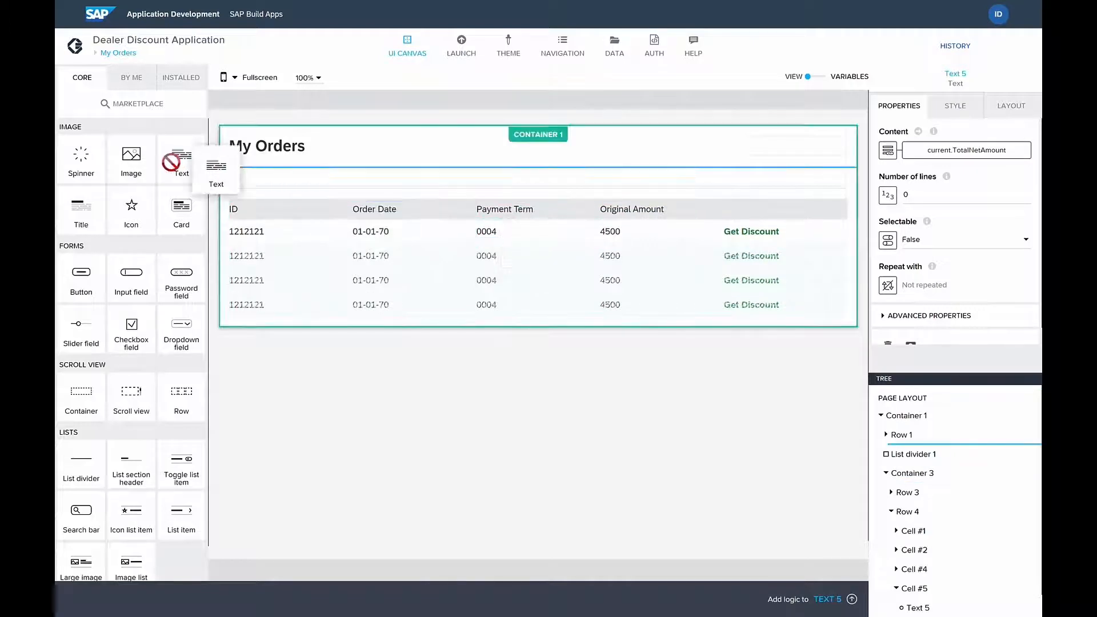
click(610, 231)
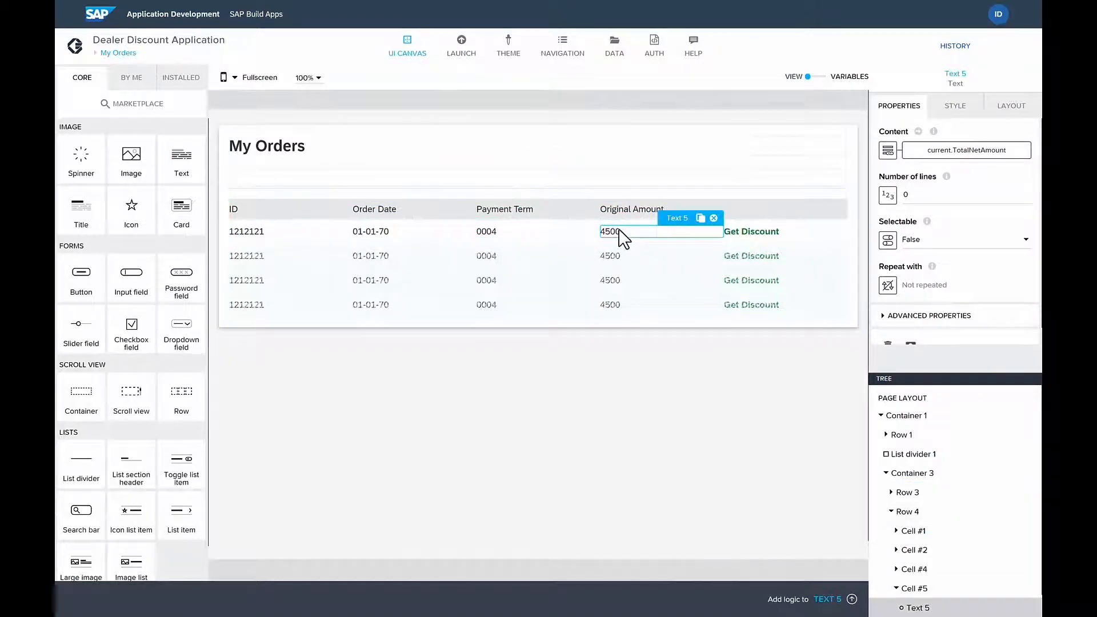
click(989, 151)
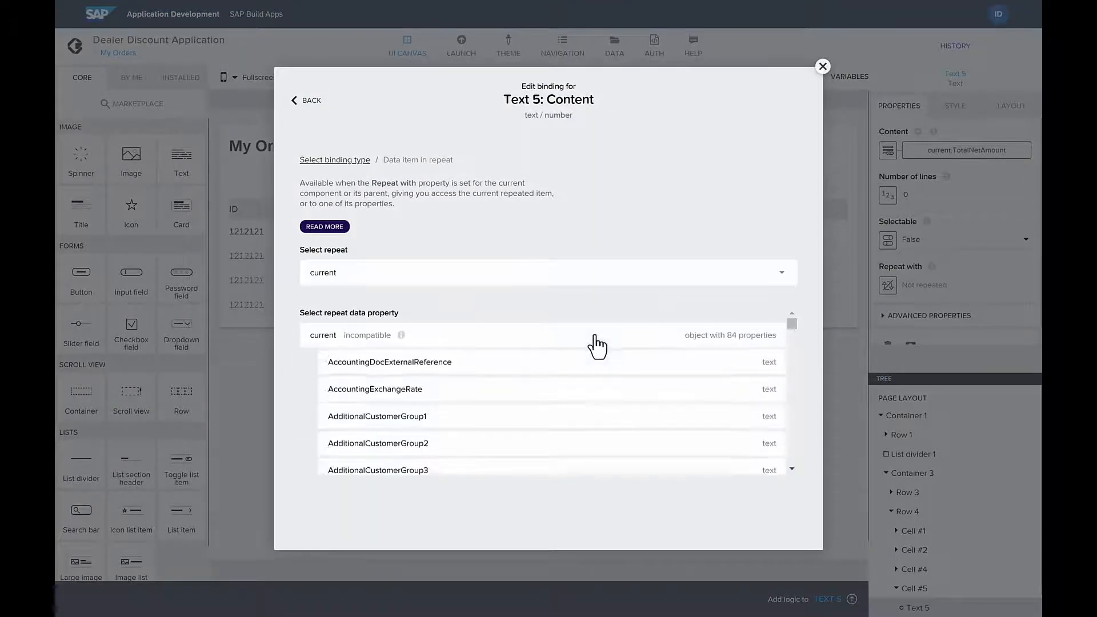
scroll(down, 3)
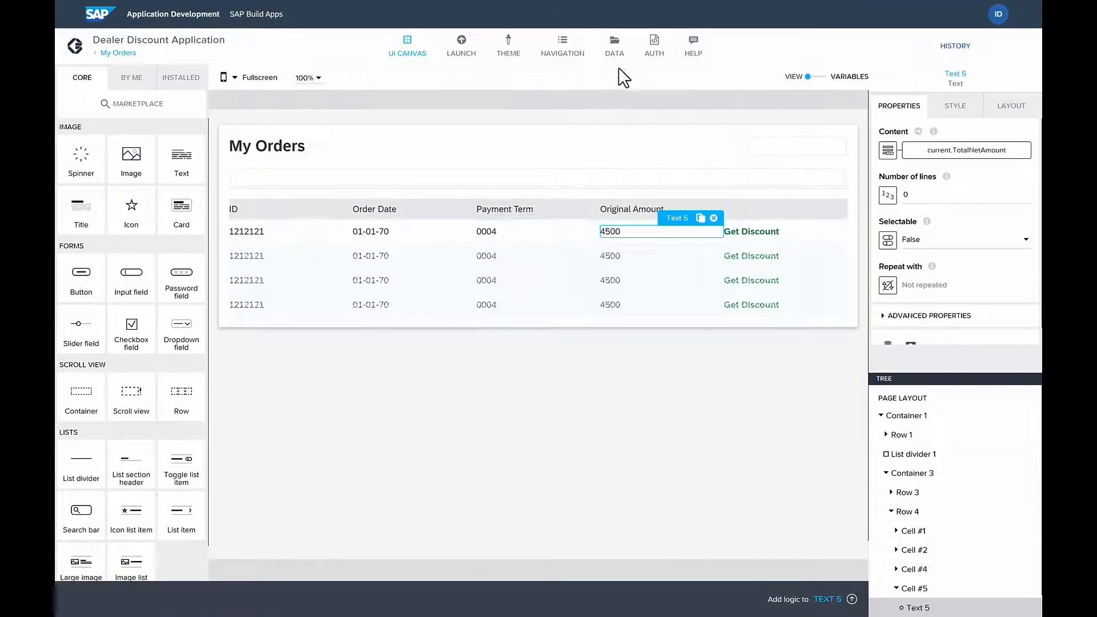
In Data, open the DiscountRules entity and view its fields ID, Discount, AccPayment, PartnerTier, InvoiceAmount.
click(613, 44)
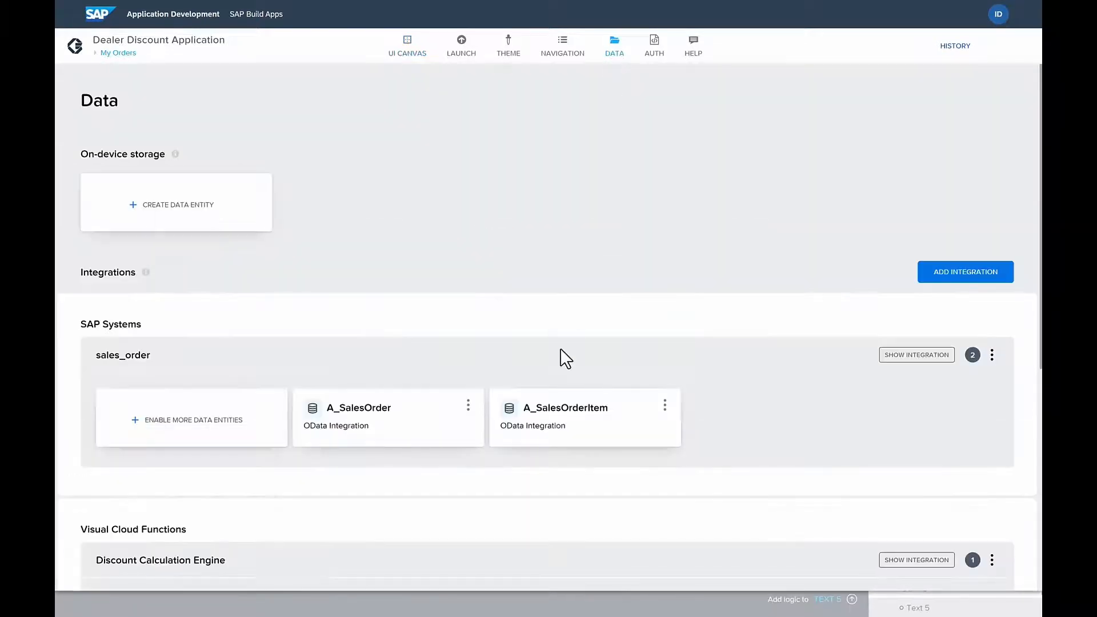
scroll(down, 3)
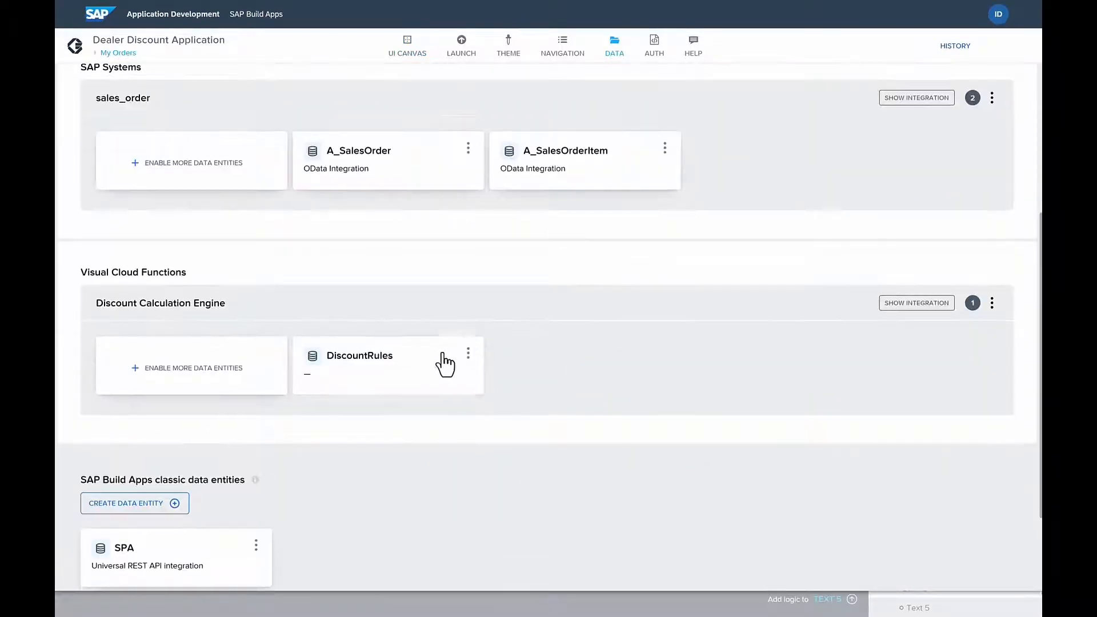
click(359, 364)
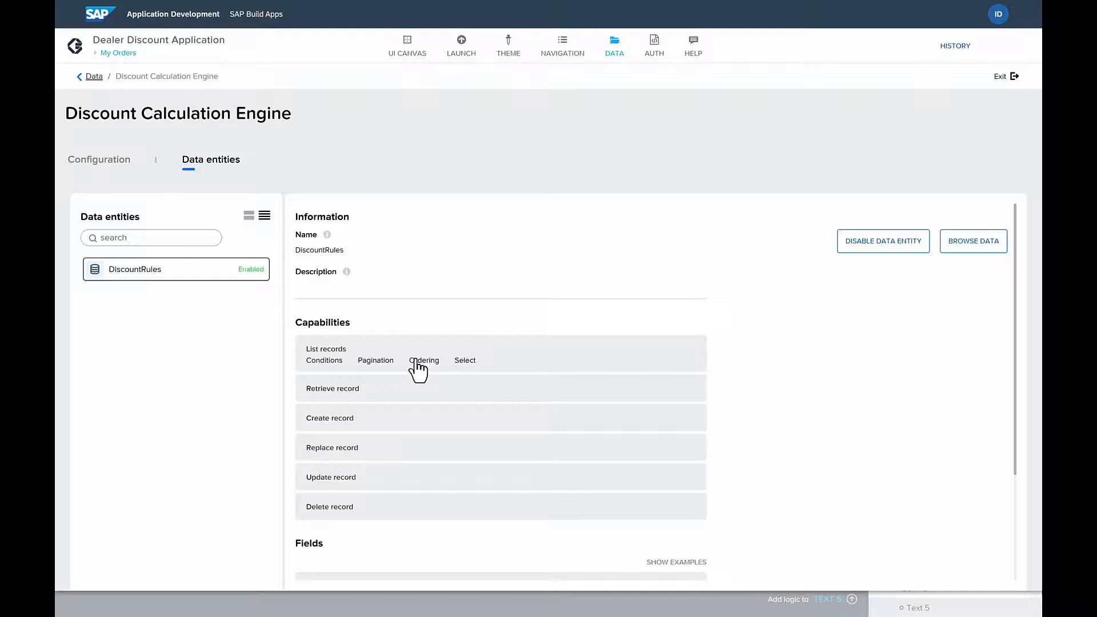
scroll(down, 3)
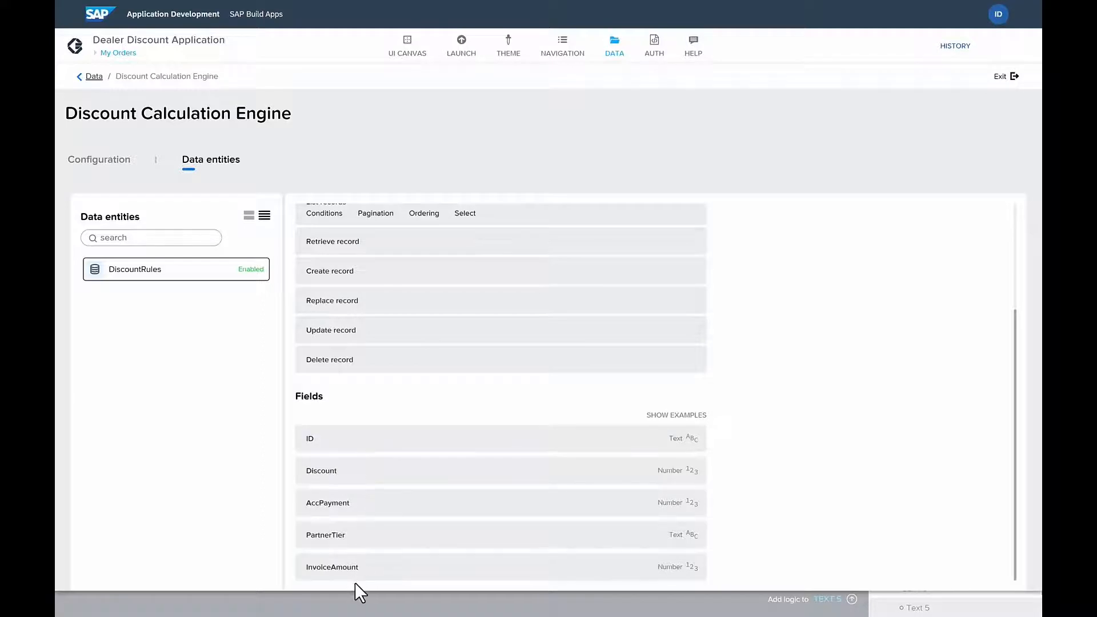
mouse_move(390, 519)
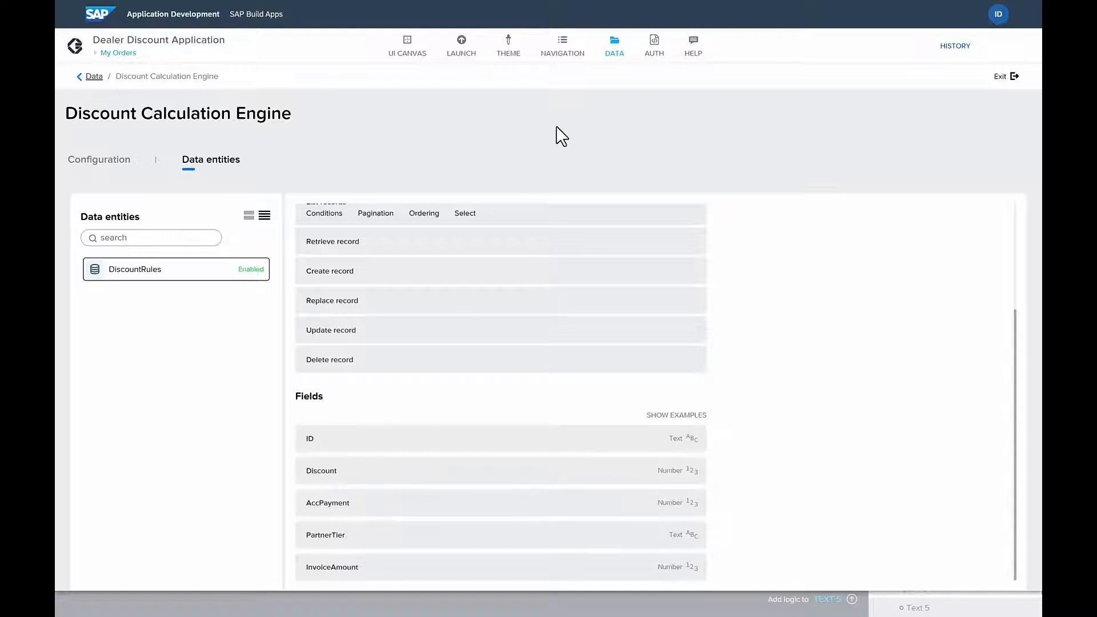
click(406, 44)
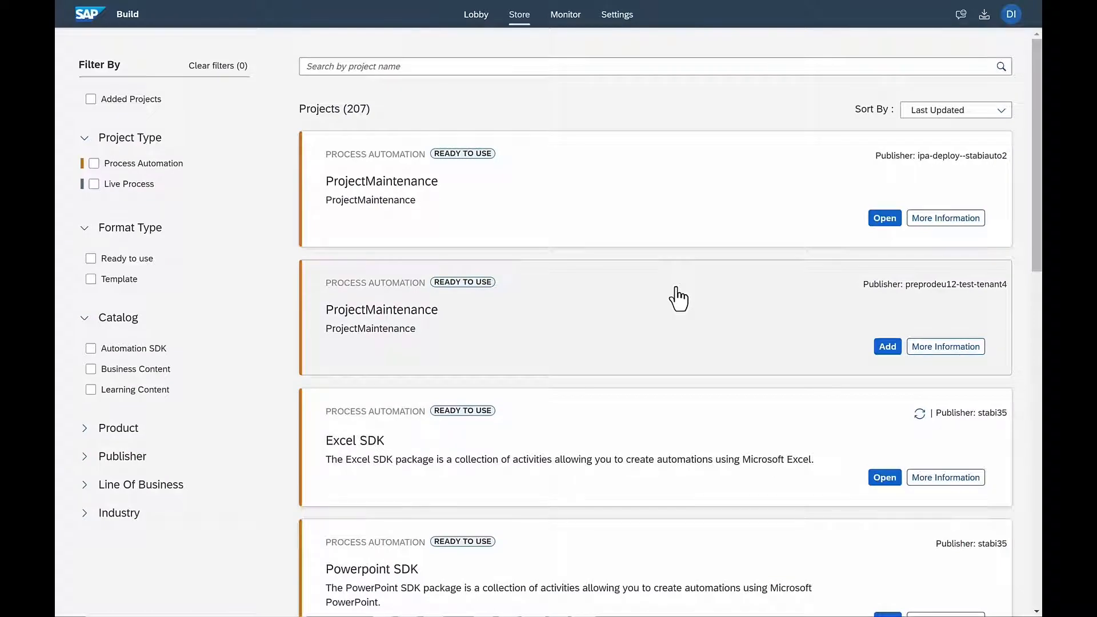
mouse_move(666, 290)
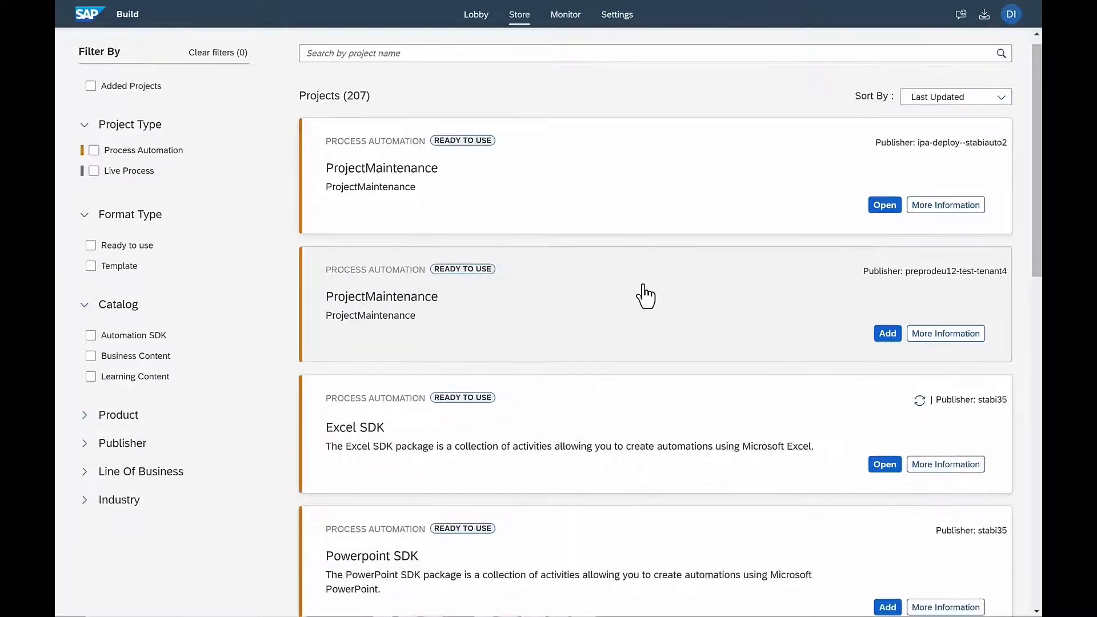
Scroll the Store's 207 projects past ProjectMaintenance and Excel SDK to the Powerpoint SDK.
scroll(down, 3)
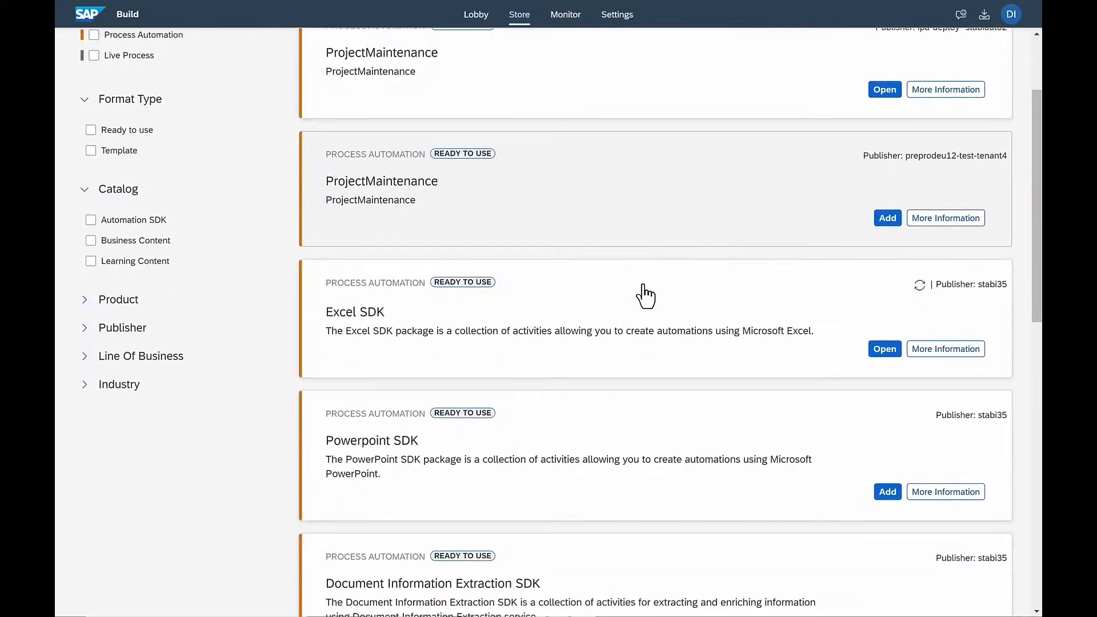
scroll(down, 3)
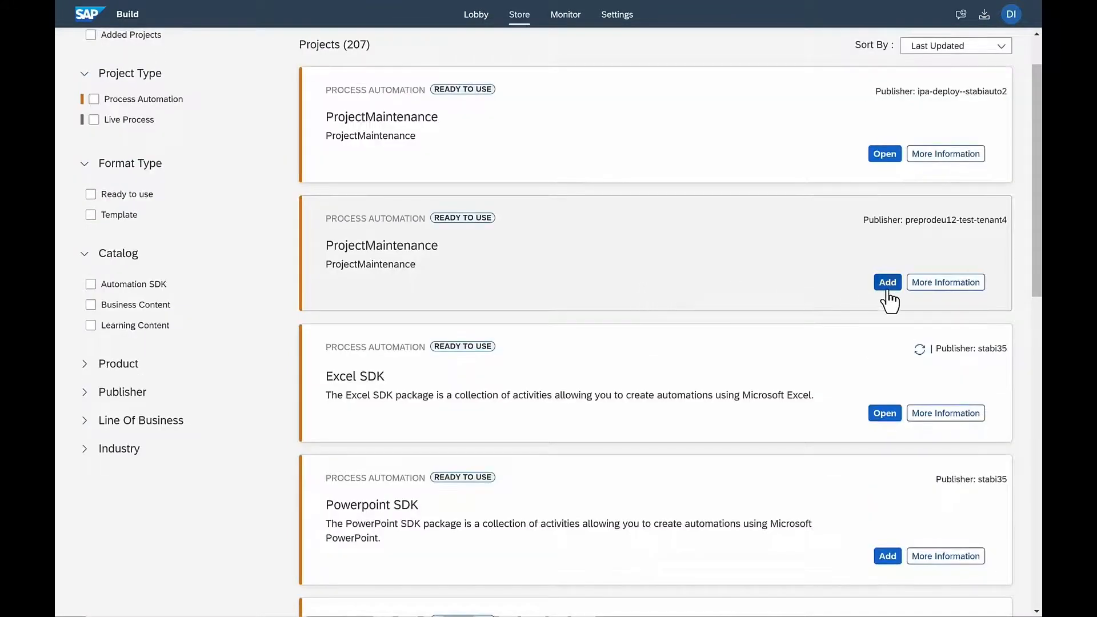
mouse_move(656, 523)
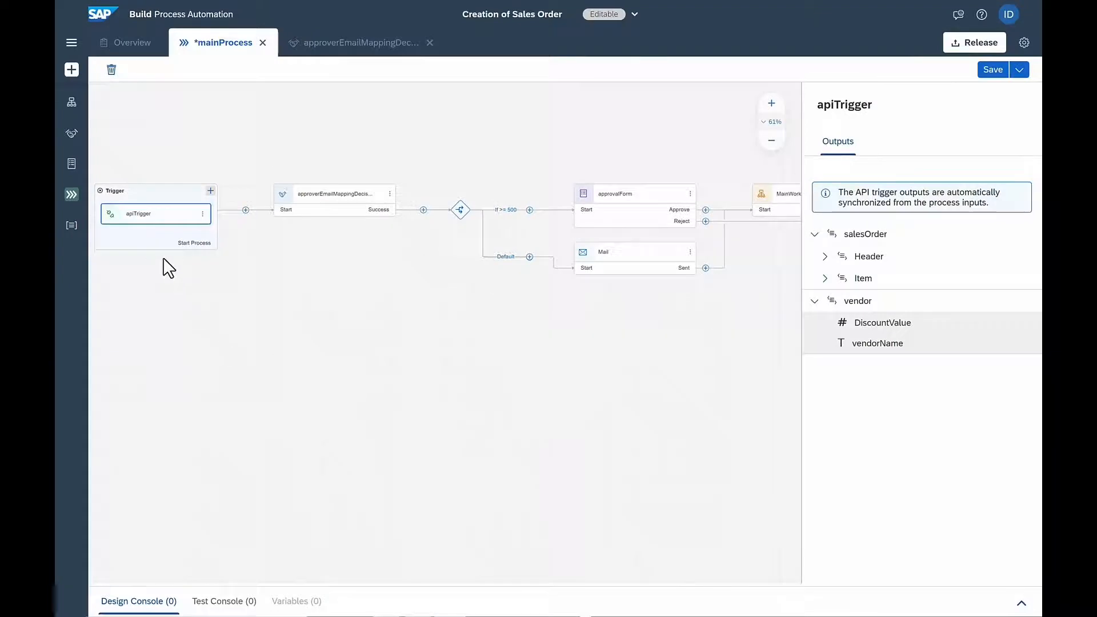
mouse_move(173, 220)
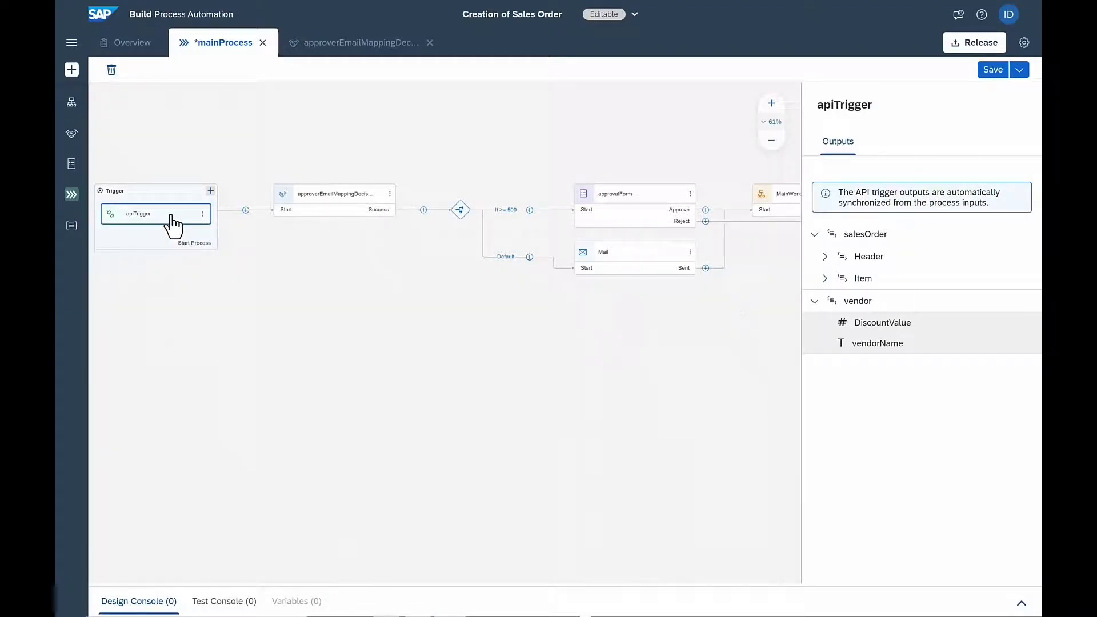
mouse_move(579, 224)
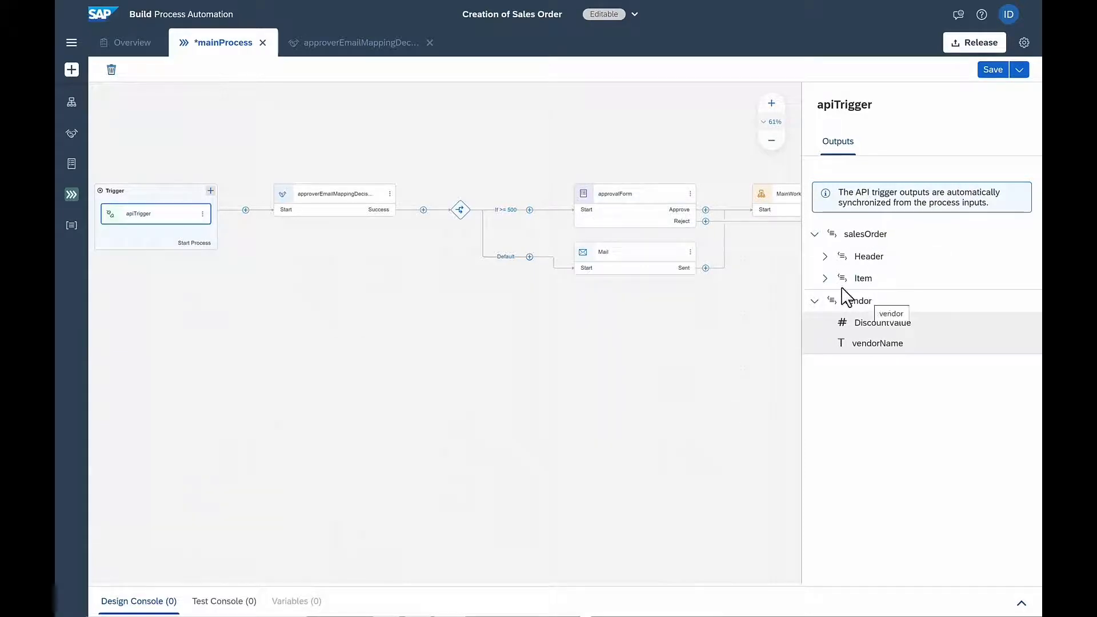
Review the Condition step's DiscountValue >= 500 branch in the editor and cancel without changes.
click(459, 210)
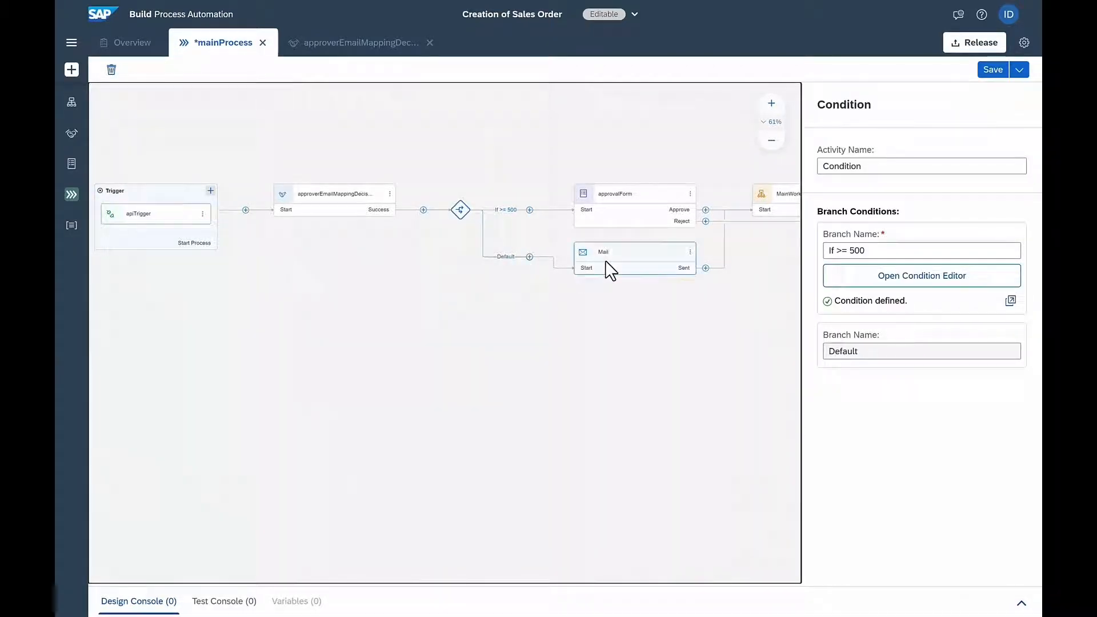
mouse_move(783, 281)
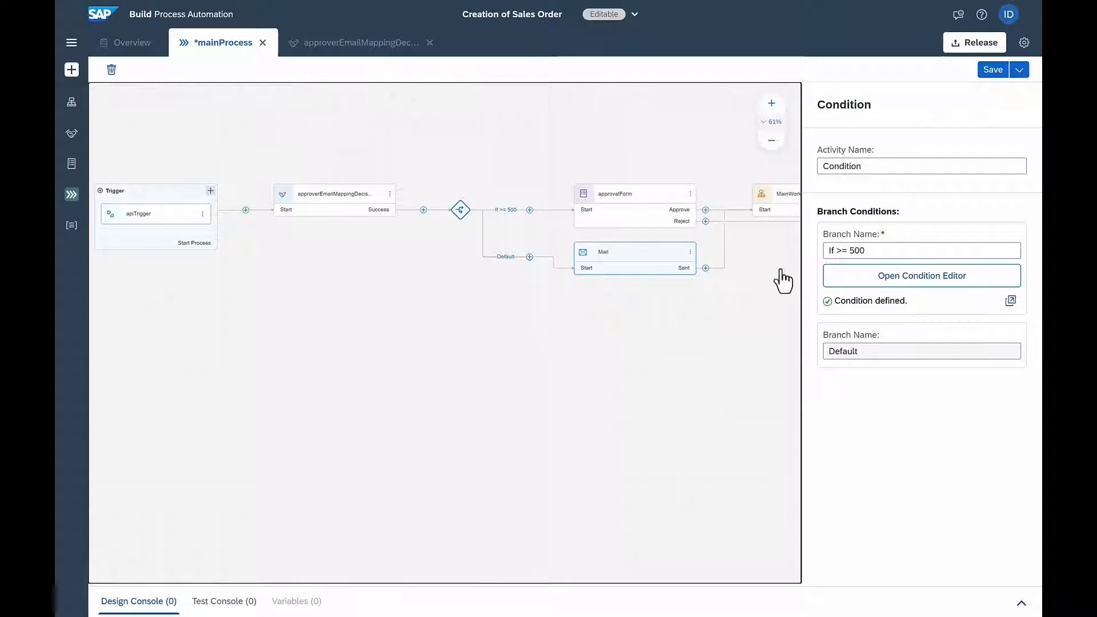
click(921, 275)
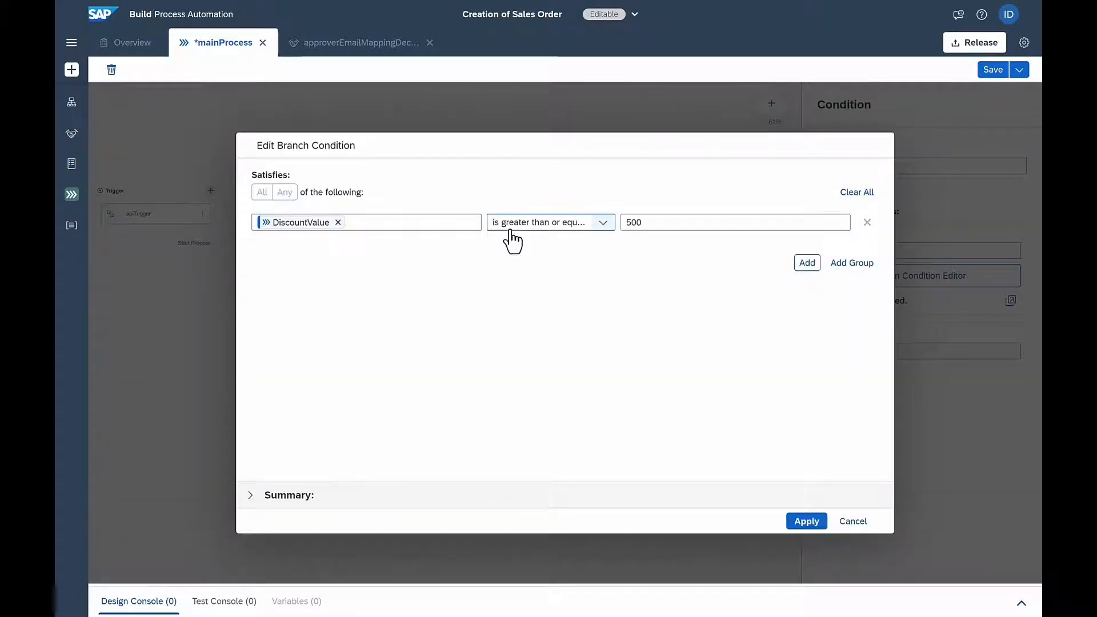
mouse_move(832, 571)
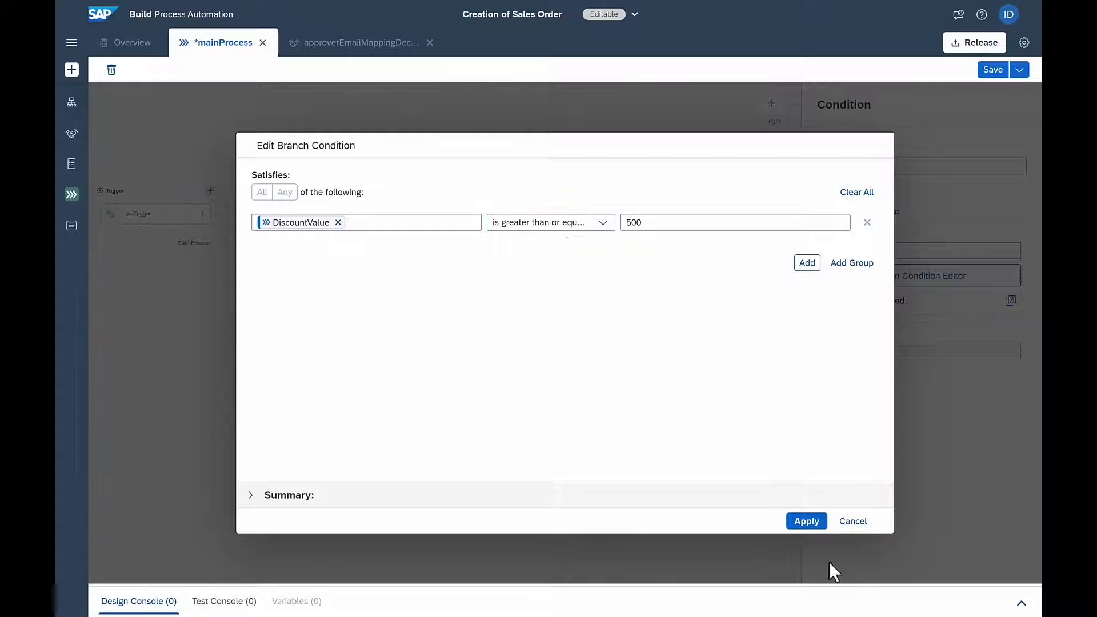
click(807, 521)
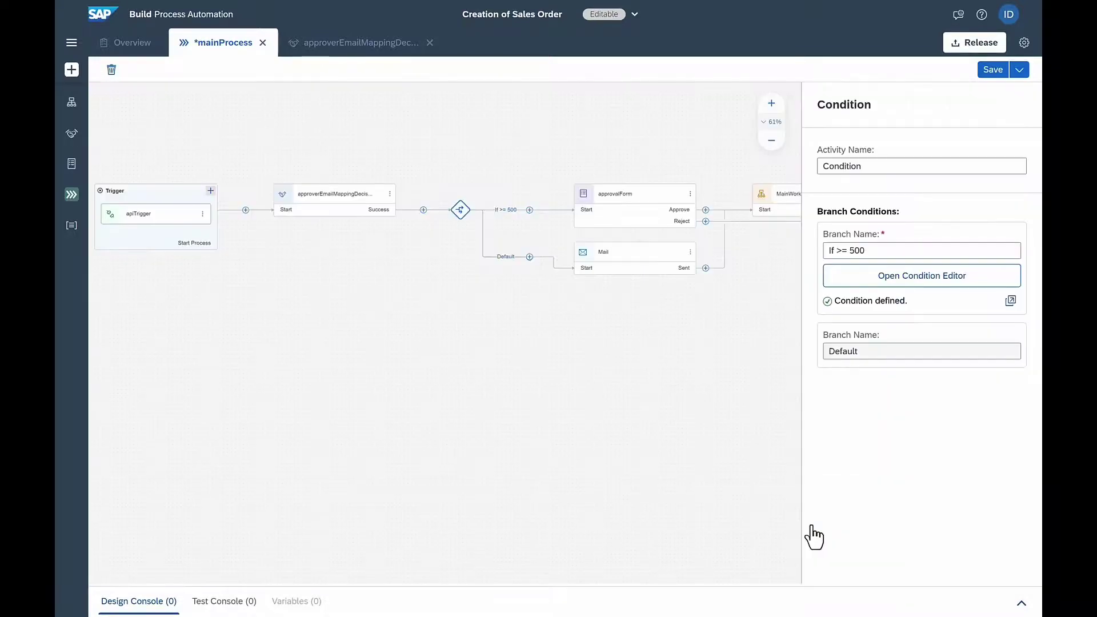
click(359, 42)
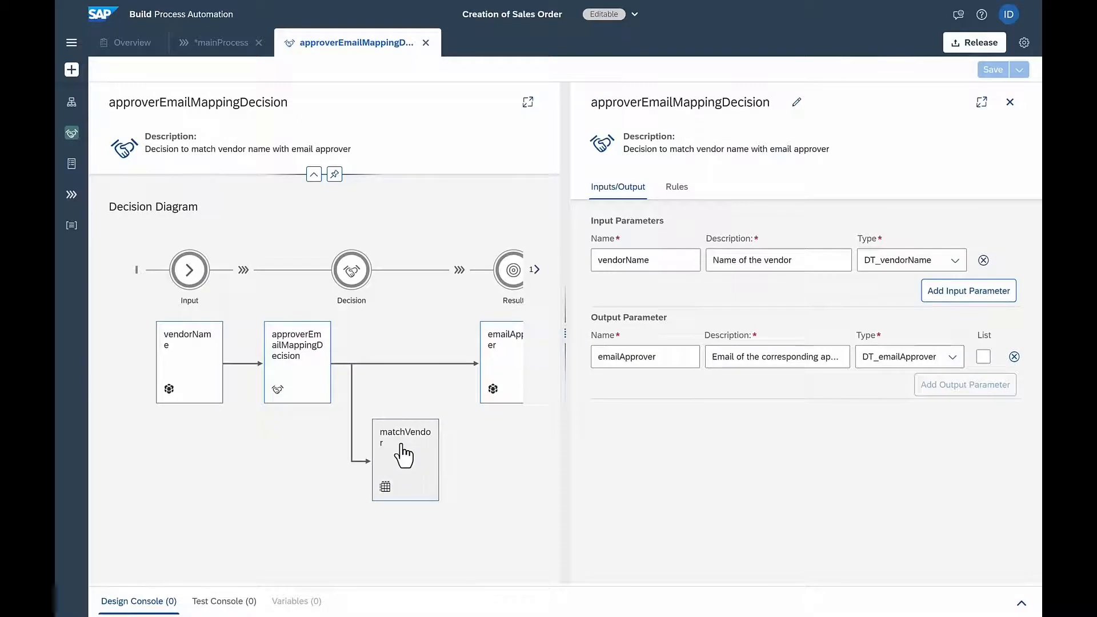
click(404, 460)
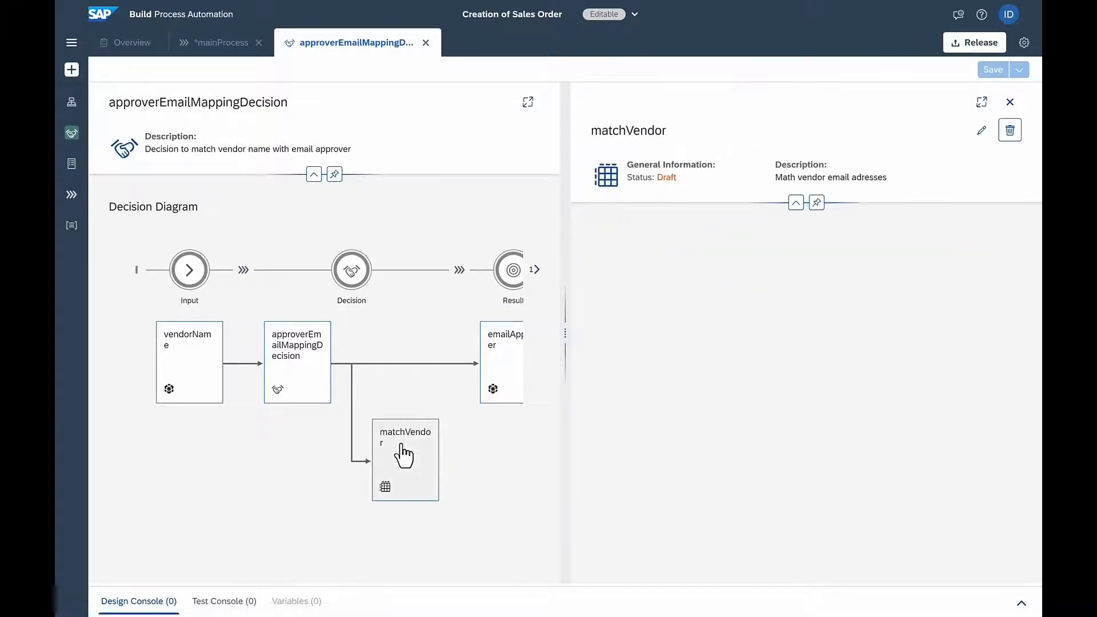
click(404, 460)
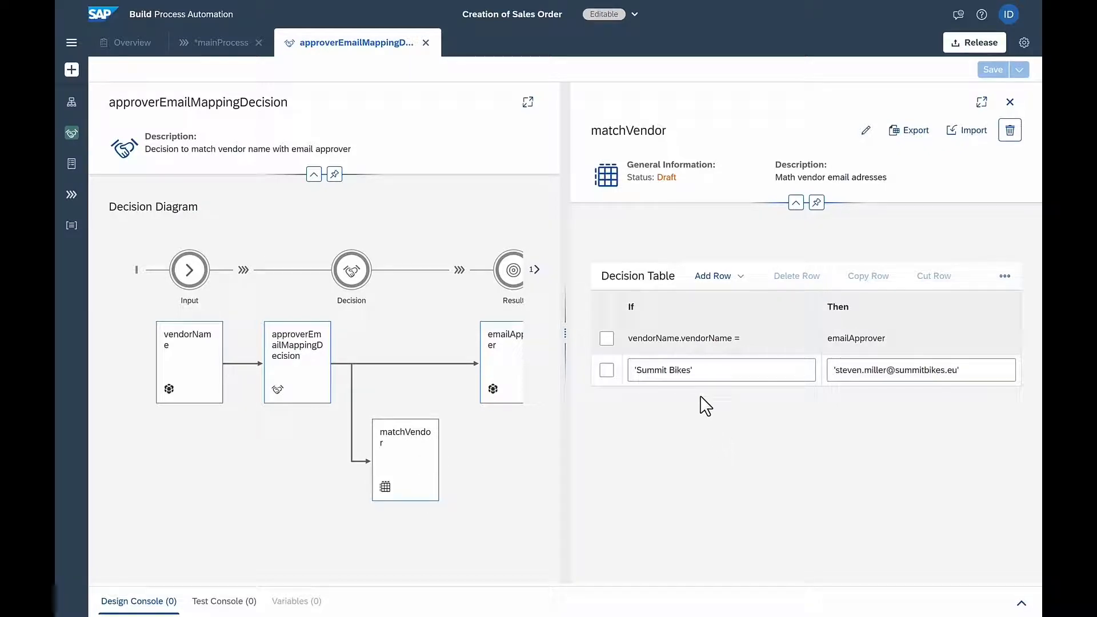
mouse_move(757, 409)
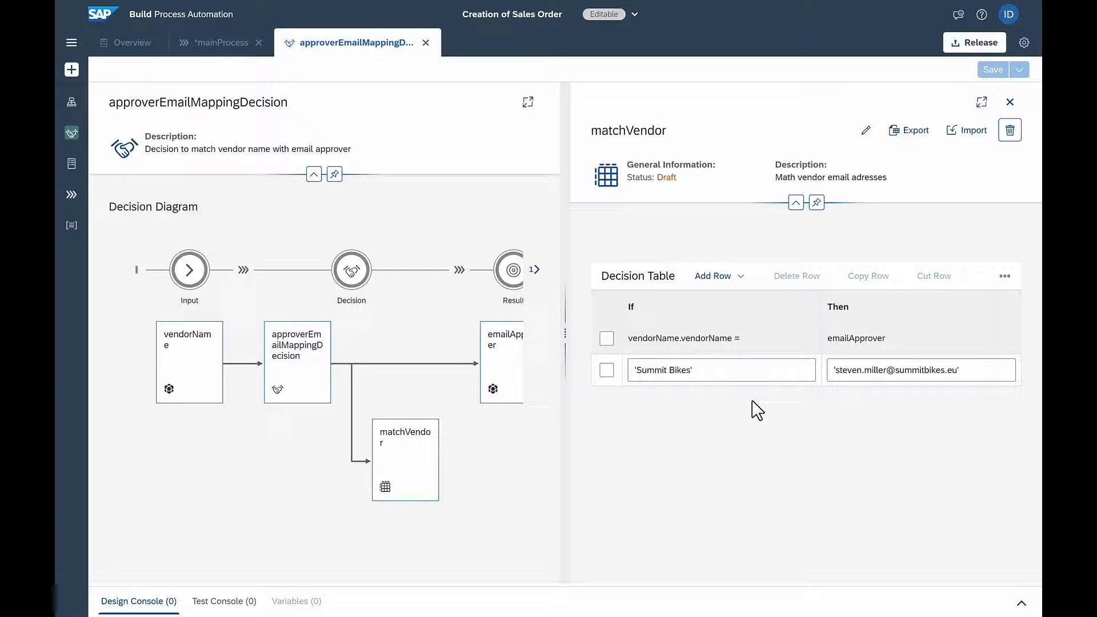
mouse_move(617, 517)
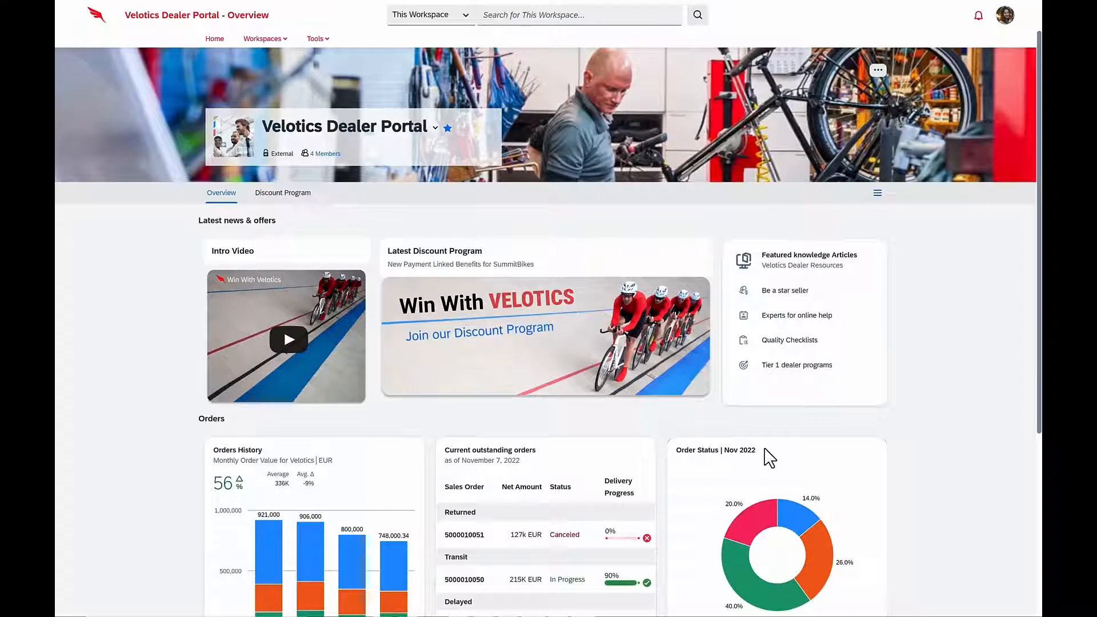
mouse_move(811, 449)
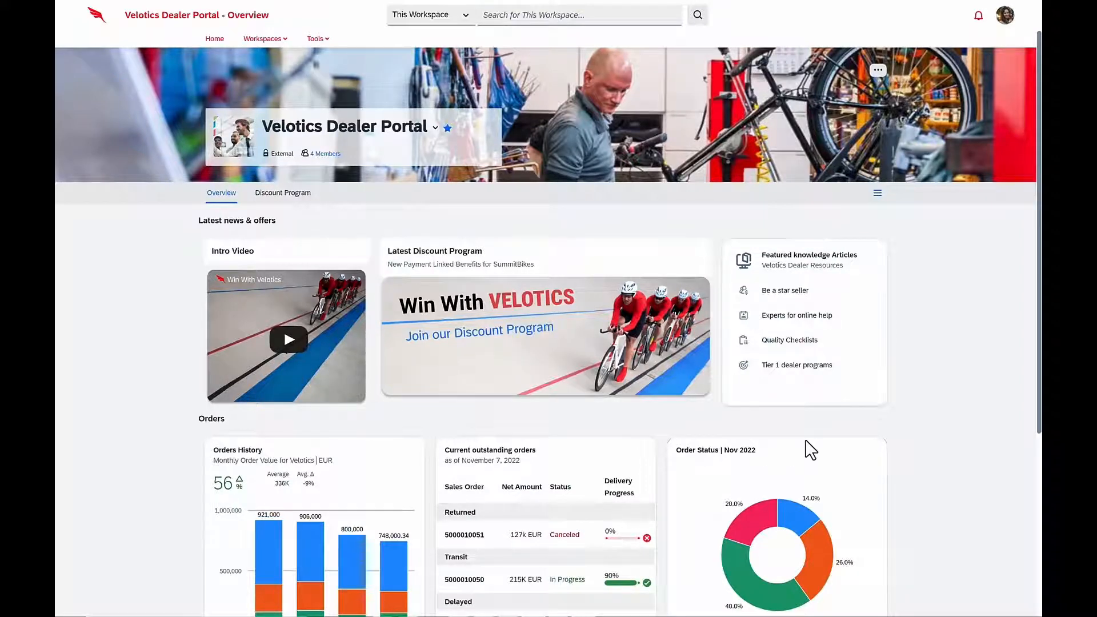
Scroll the Velotics Dealer Portal overview down to its Orders charts.
scroll(down, 3)
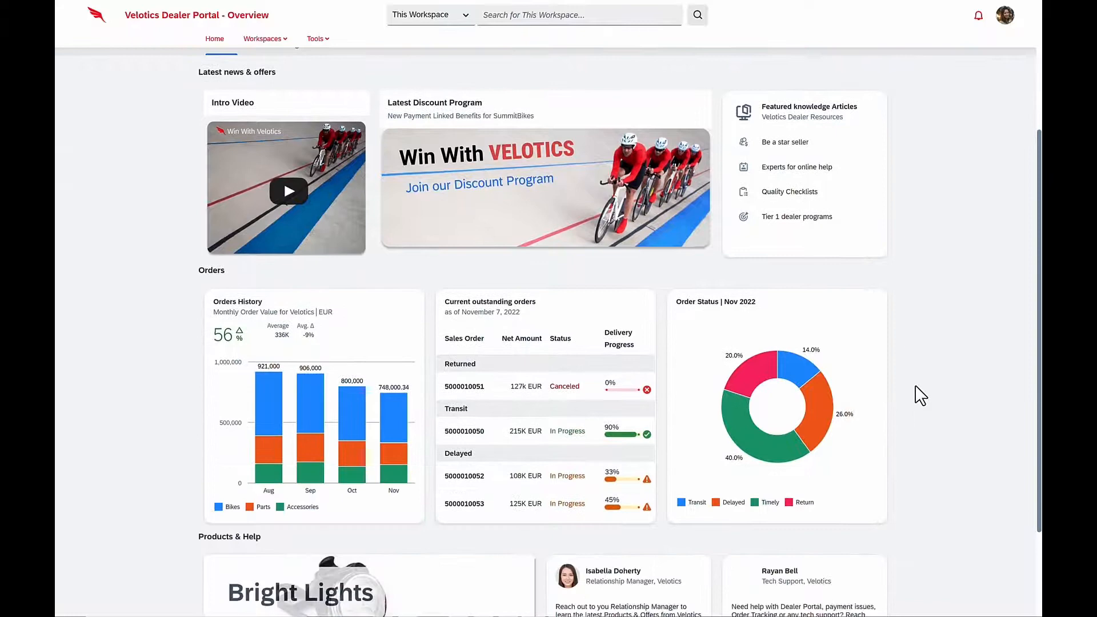
scroll(down, 3)
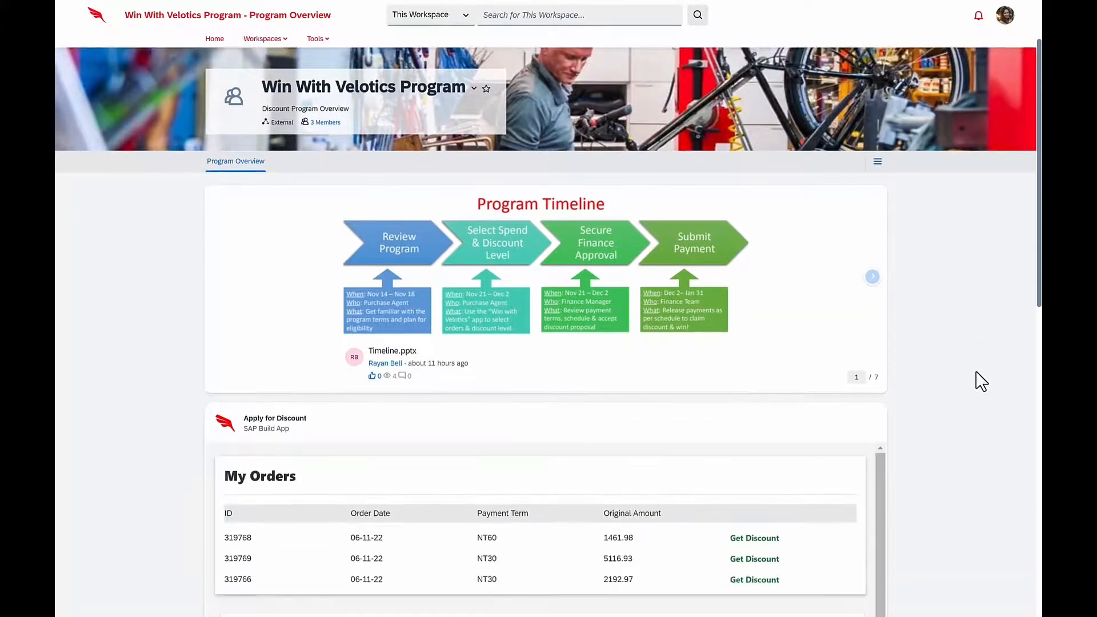
Scroll the Win With Velotics page to order 319766's discount ($2061) and the survey below.
scroll(down, 3)
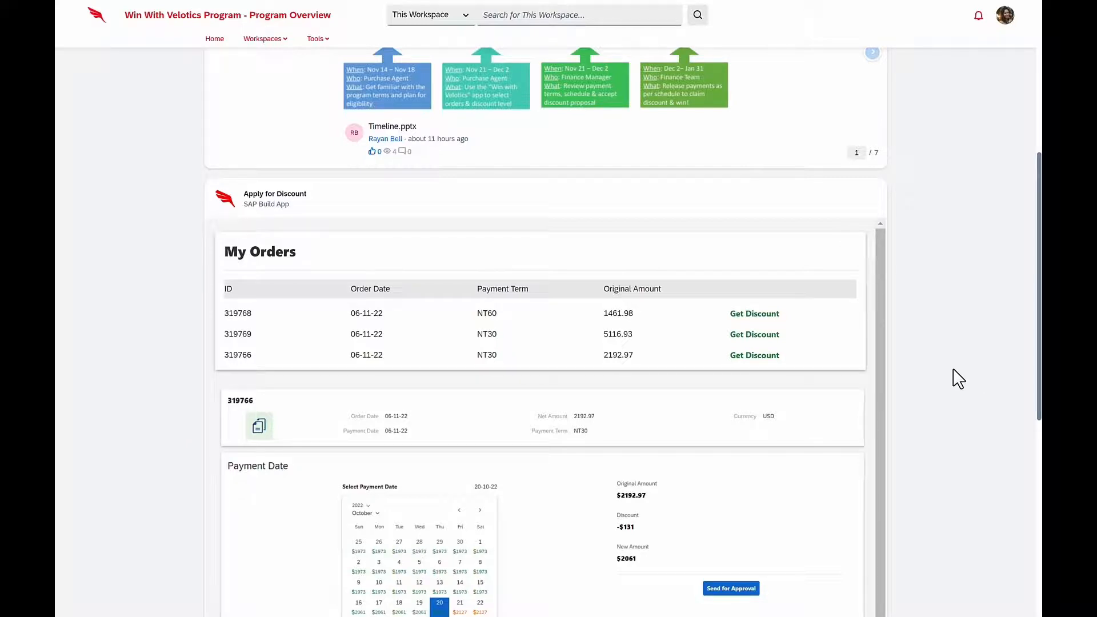
scroll(down, 3)
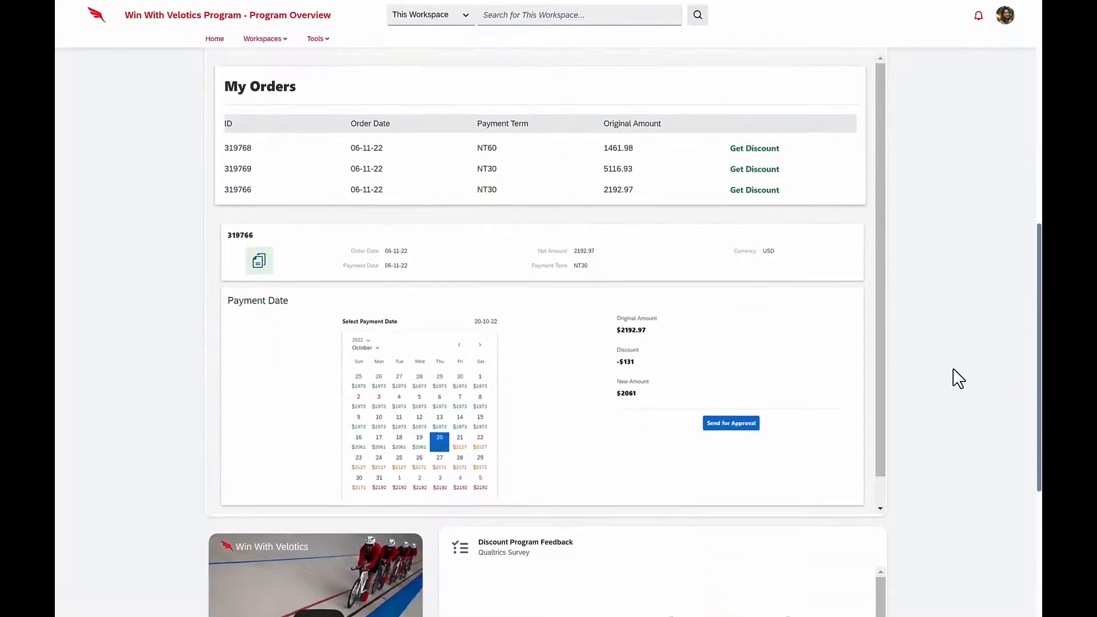
scroll(down, 3)
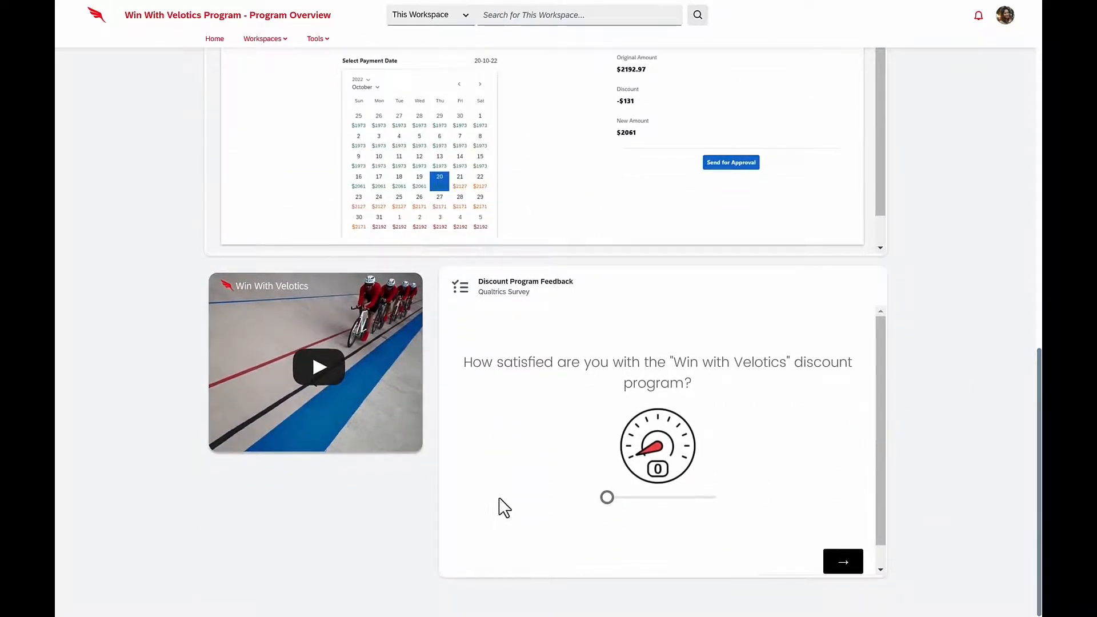
mouse_move(534, 523)
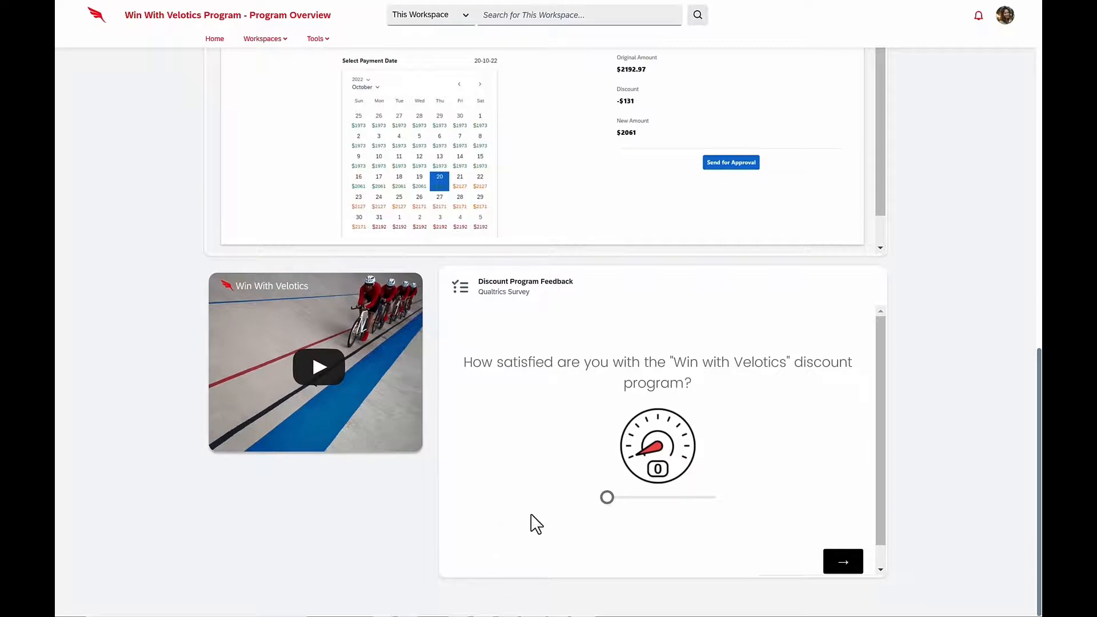
Drag the discount program satisfaction slider to a rating of 2.
drag(606, 497, 626, 497)
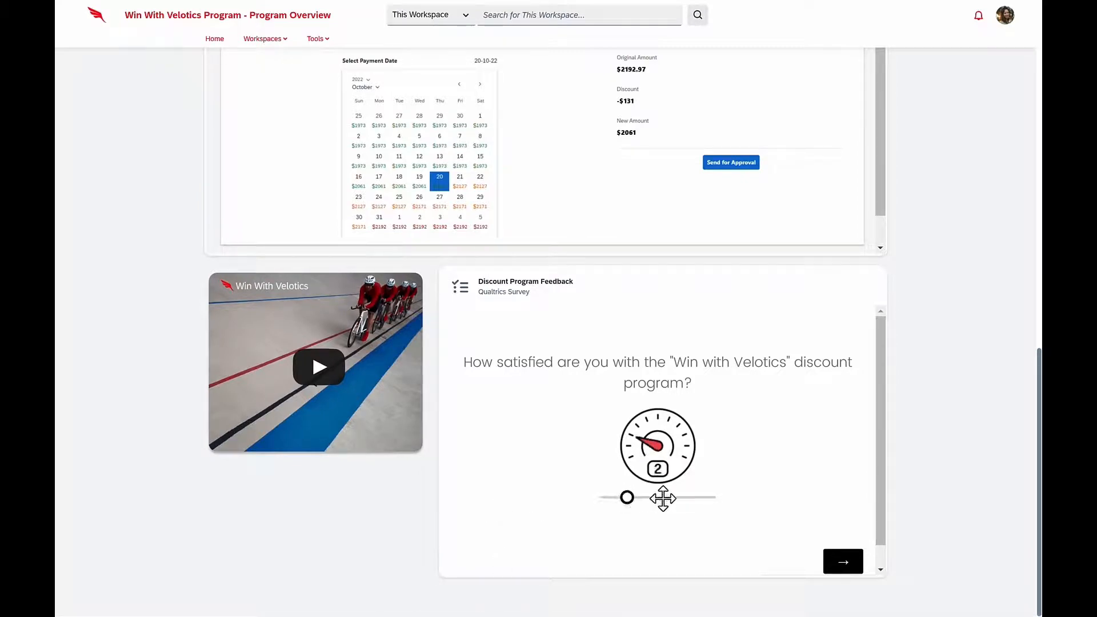
drag(626, 497, 709, 497)
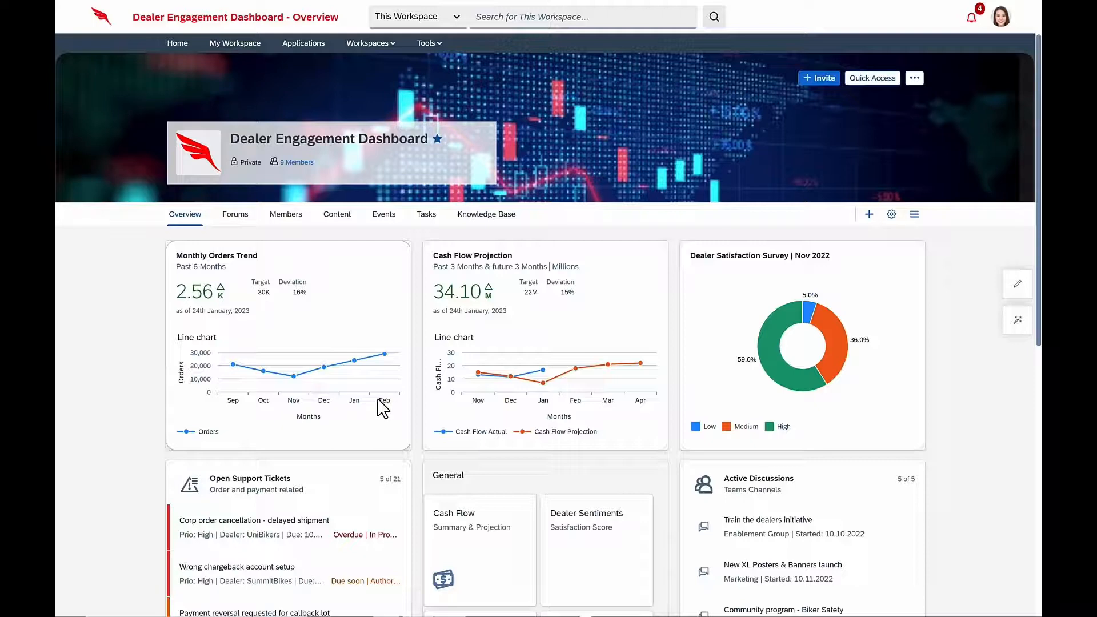
mouse_move(391, 375)
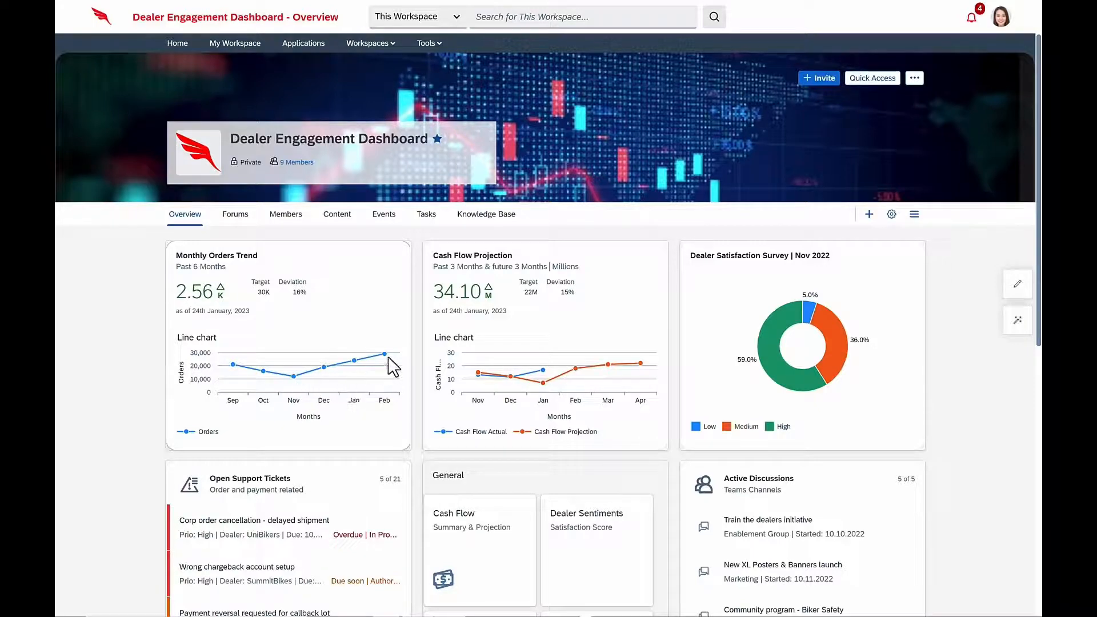
mouse_move(605, 367)
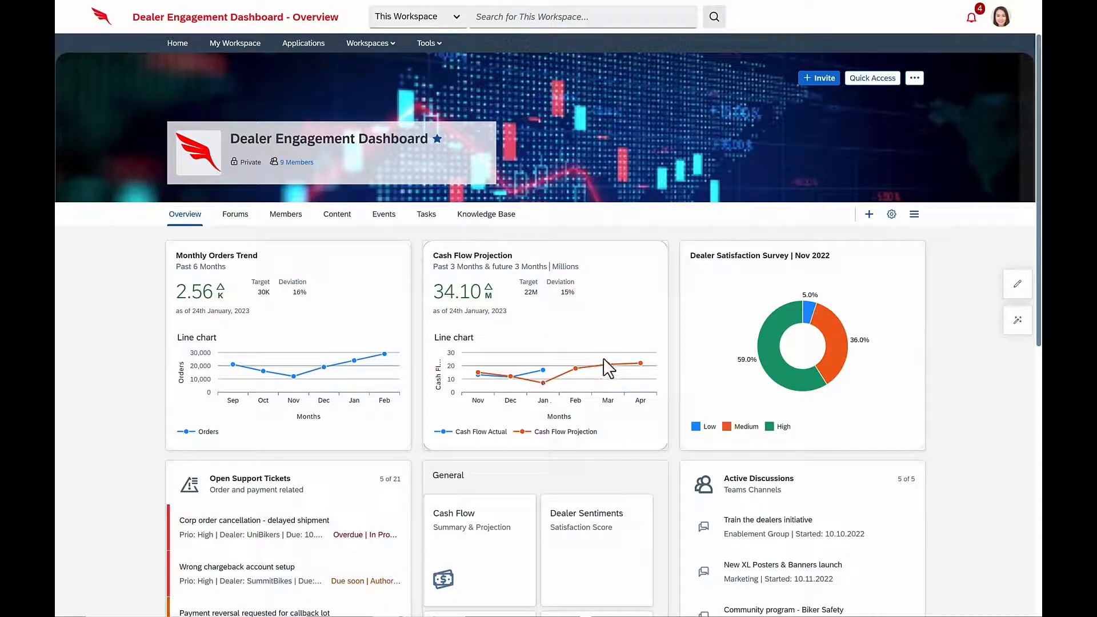
mouse_move(669, 373)
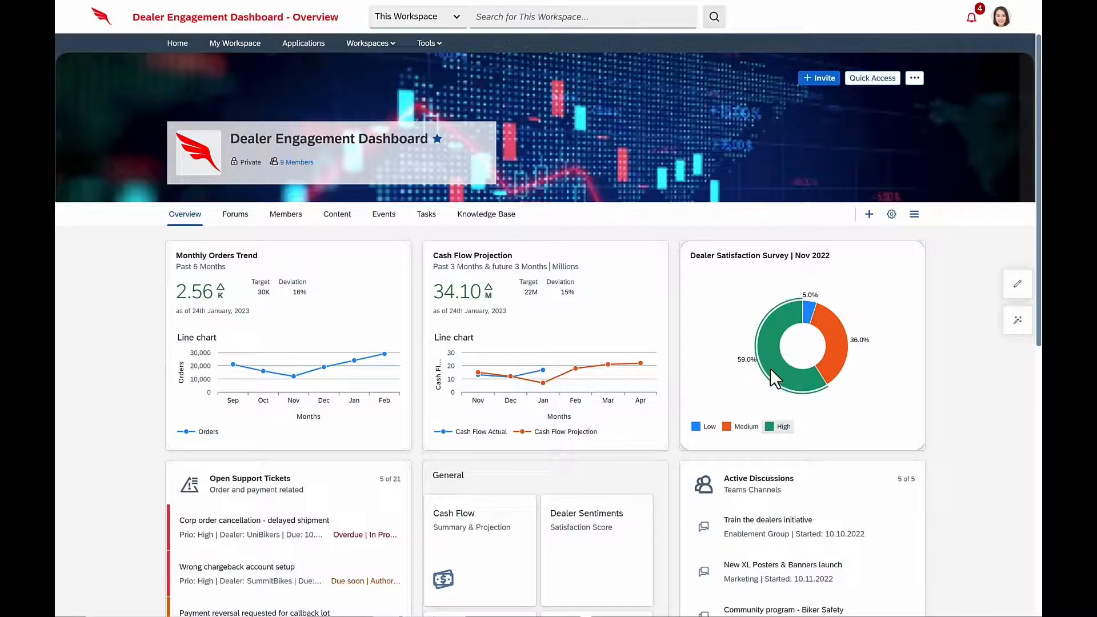
Scroll the dashboard KPIs down to Tier 1 priority orders and average sales-order processing time.
scroll(down, 3)
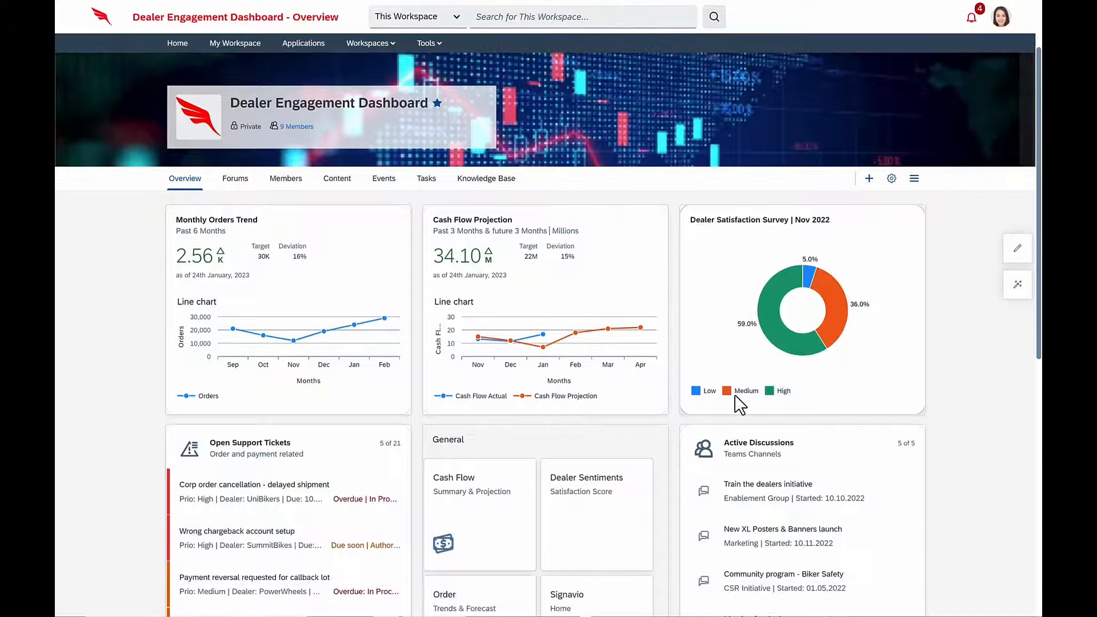
scroll(down, 3)
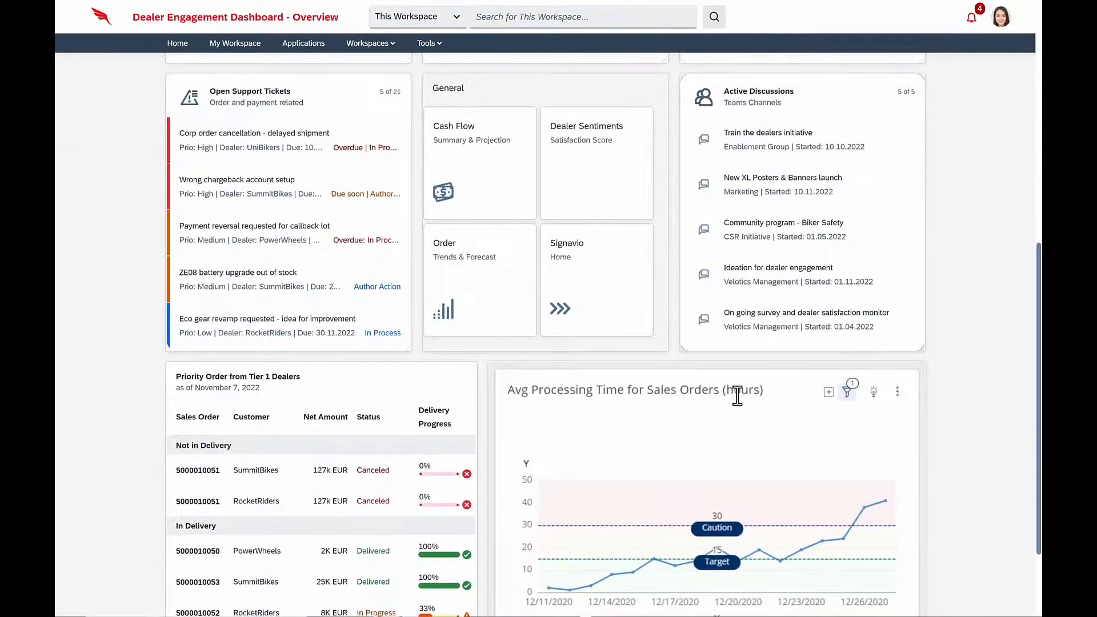
scroll(down, 3)
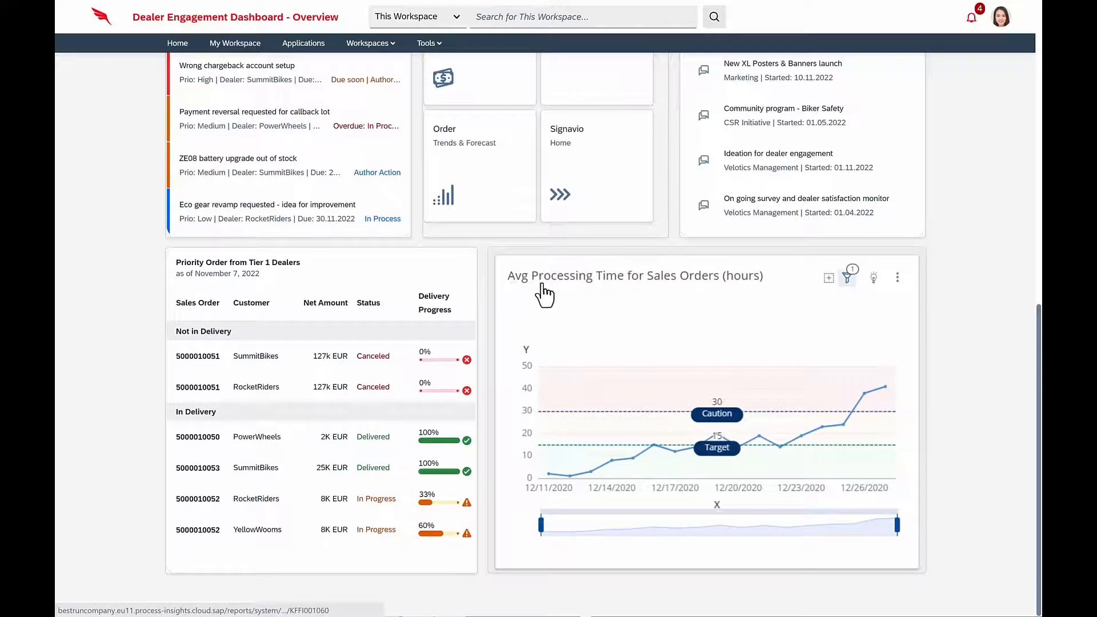
mouse_move(685, 294)
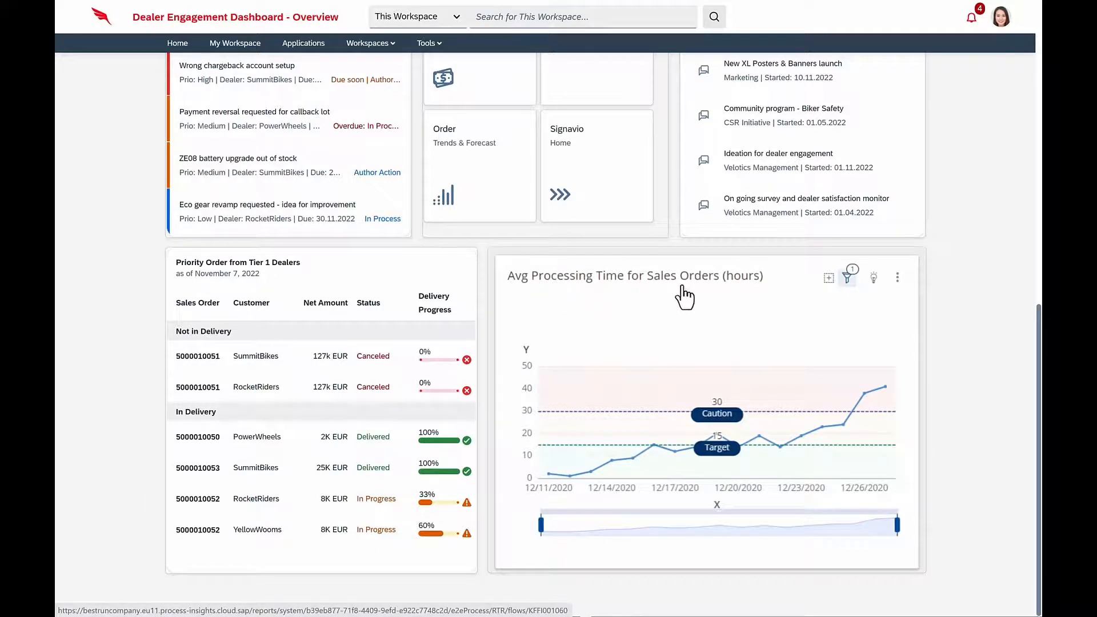
mouse_move(714, 398)
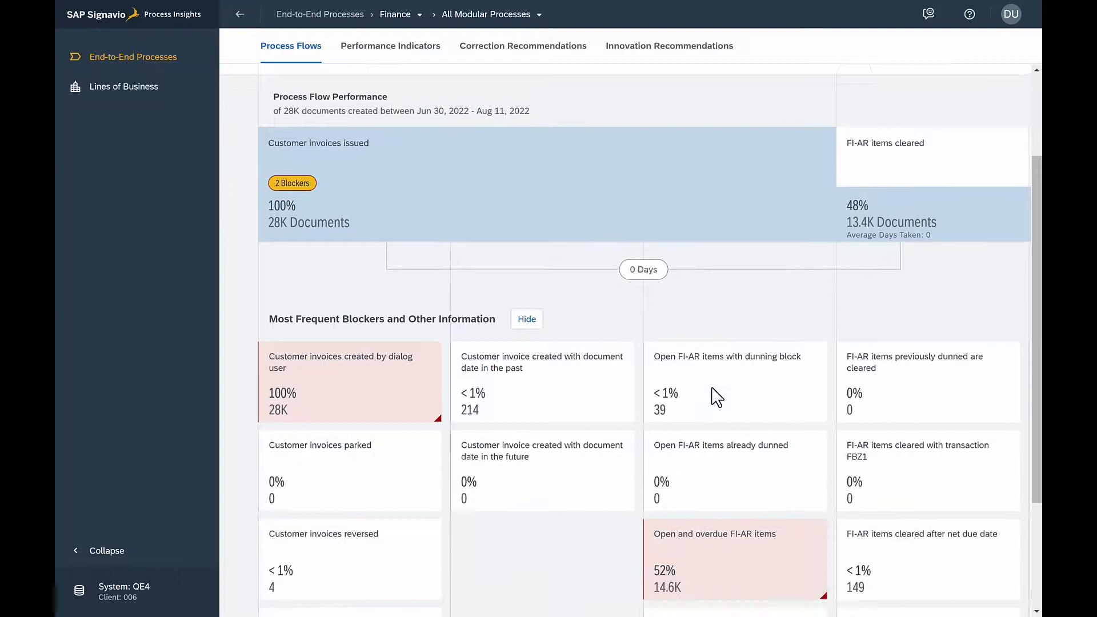
Show the Innovation Recommendations for the Finance end-to-end process flow in Signavio Process Insights.
scroll(down, 3)
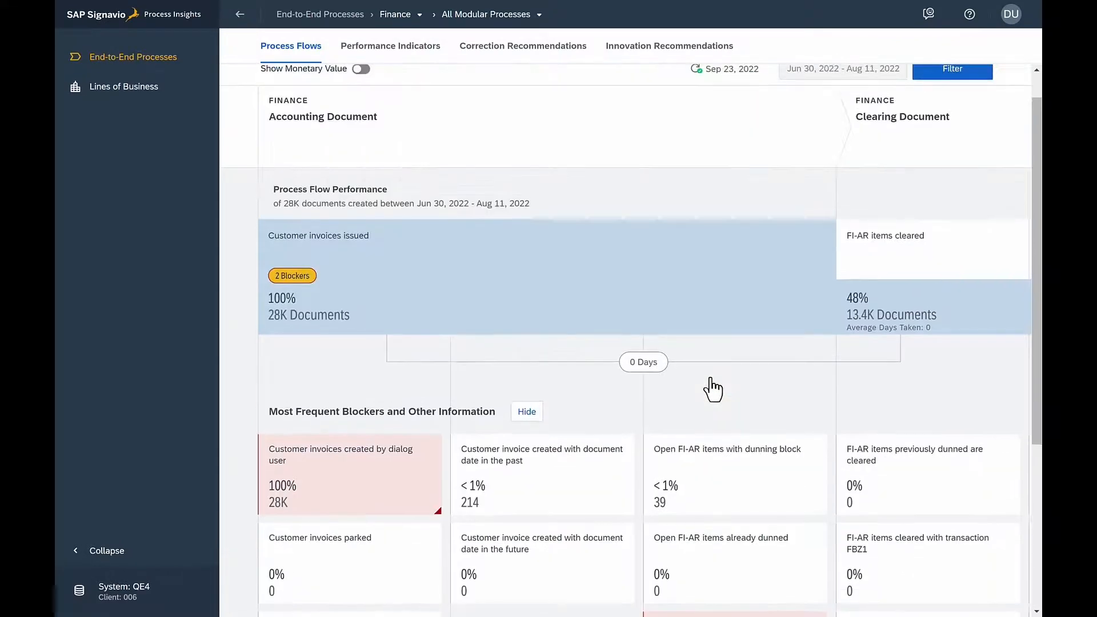
click(669, 46)
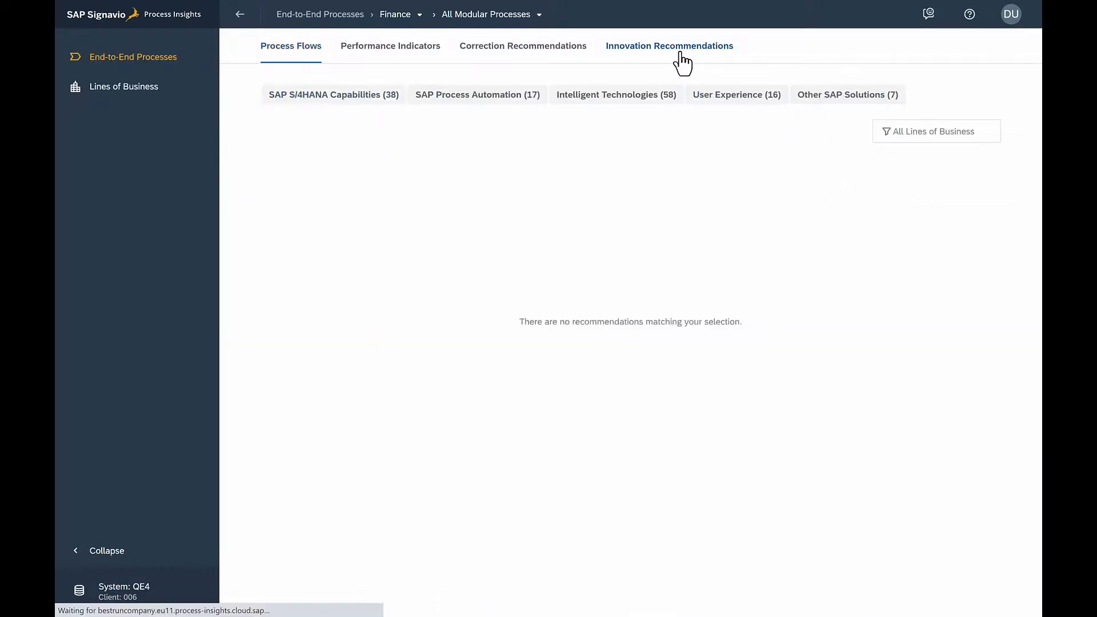